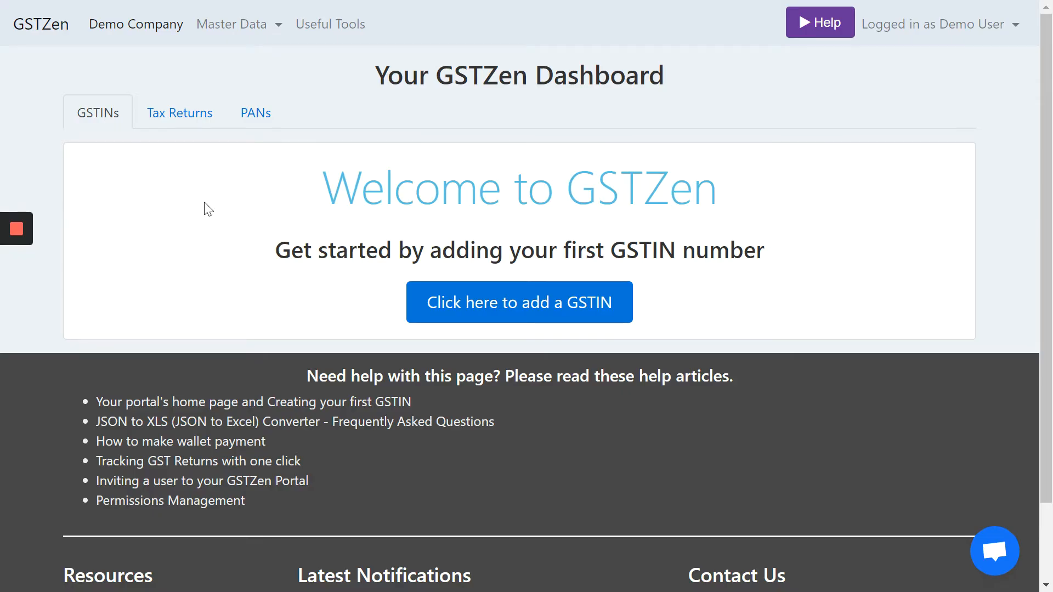
mouse_move(520, 301)
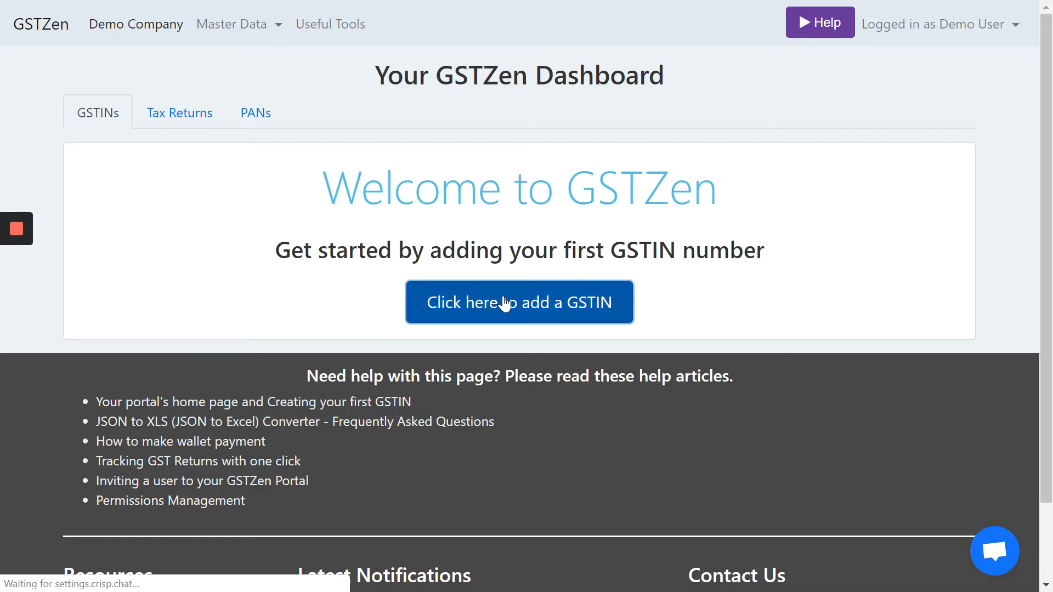
Add a new GSTIN for GSTZEN DEMO PRIVATE LIMITED with taxpayer type Regular Tax Payer
click(519, 303)
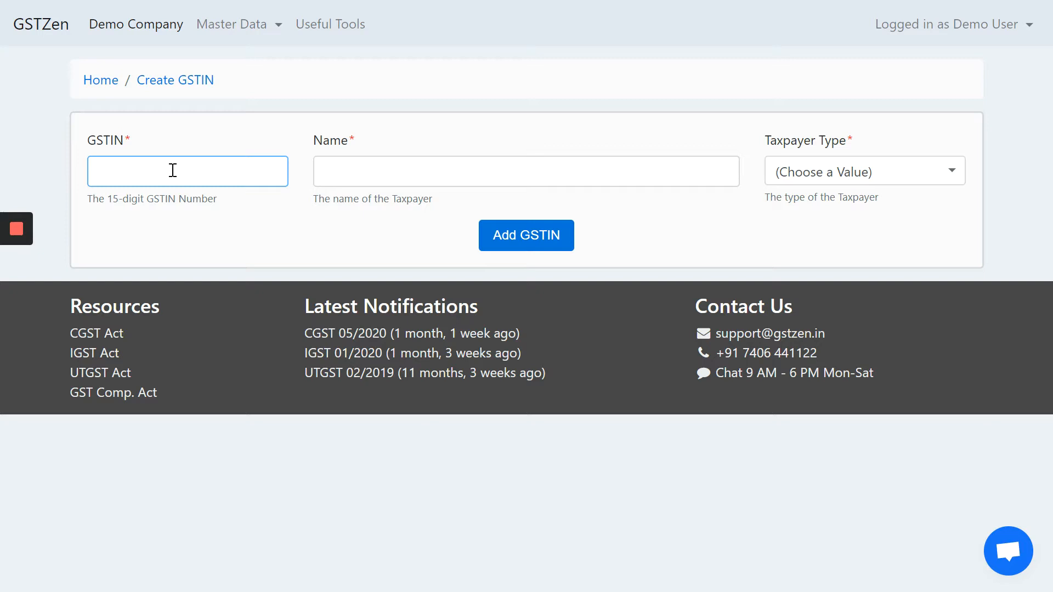
text(29AAFCC99)
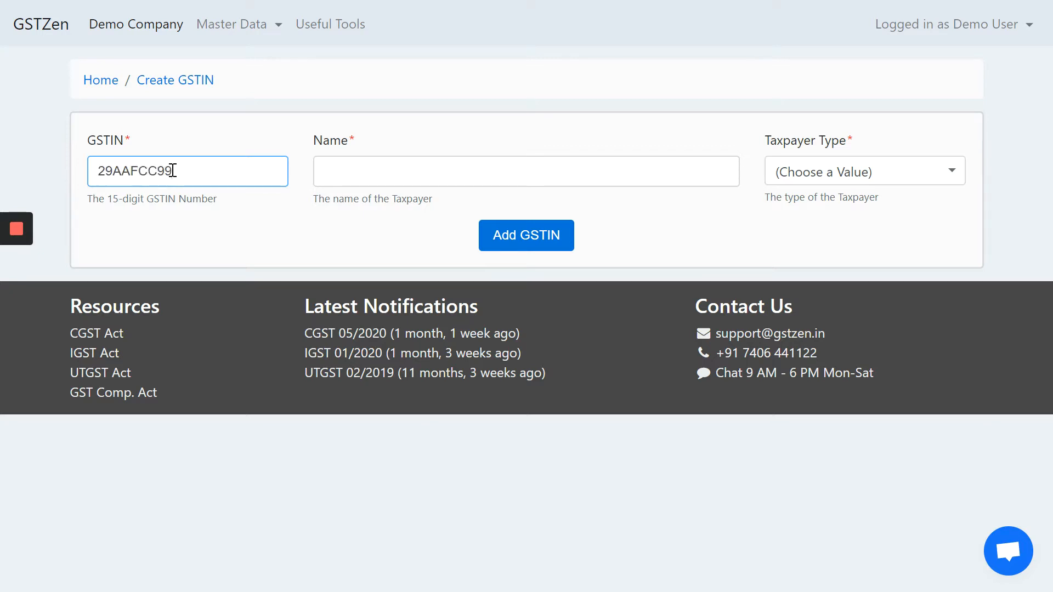
text(30MZZT)
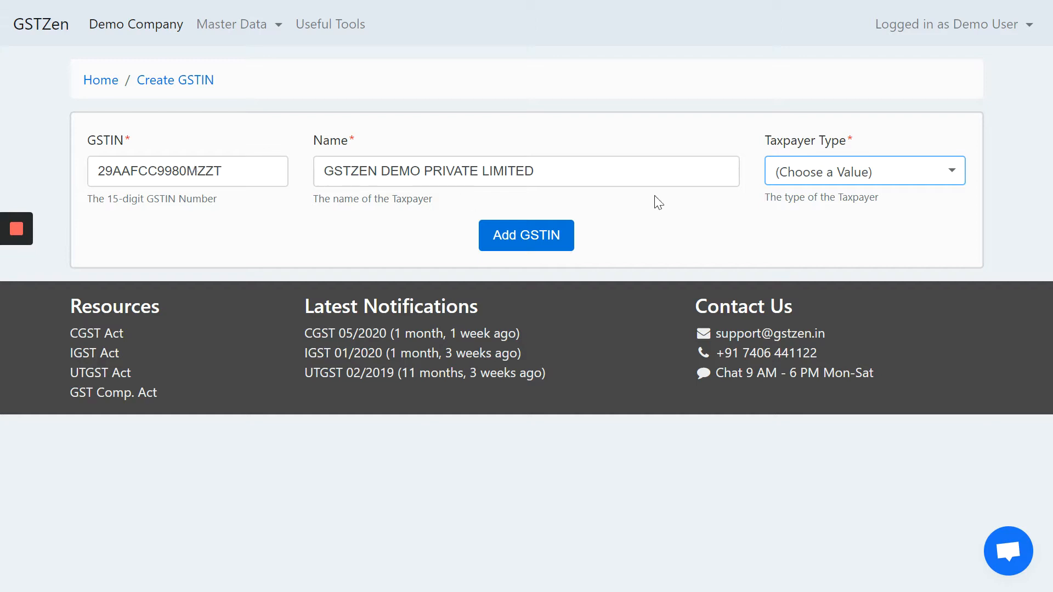
click(864, 171)
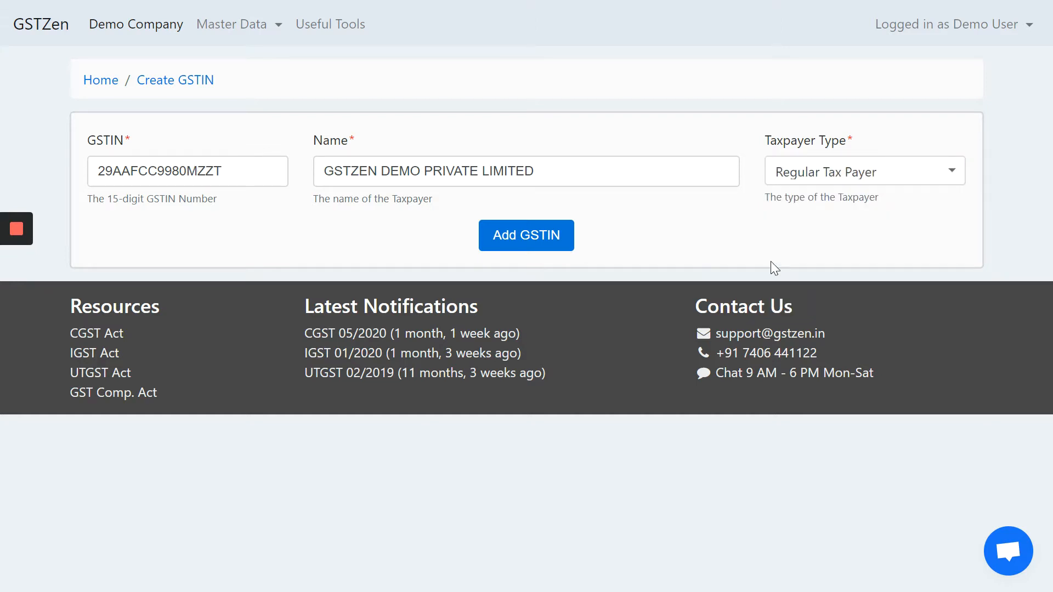
click(526, 236)
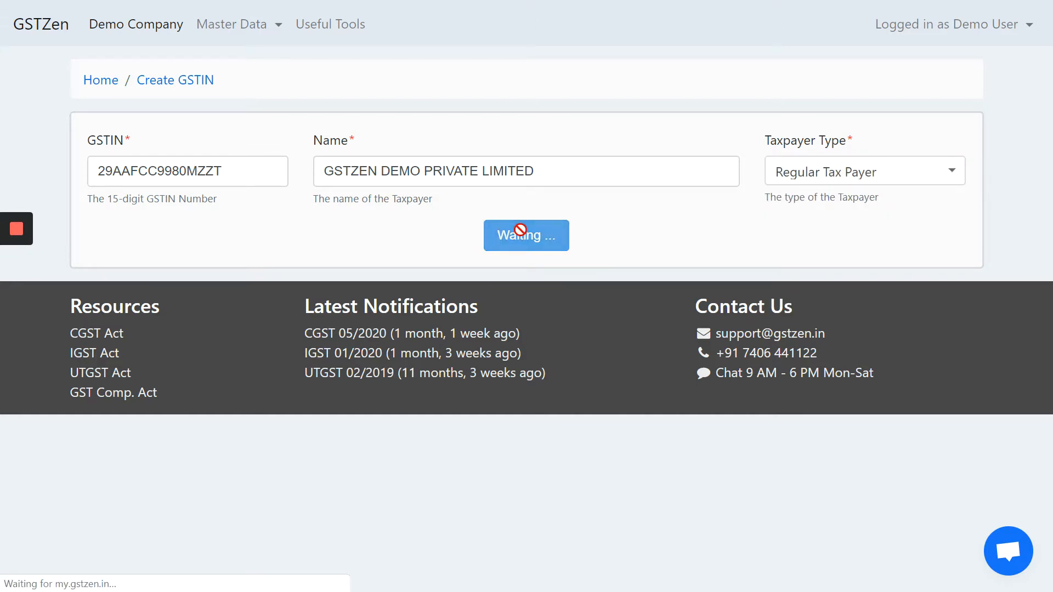
click(526, 236)
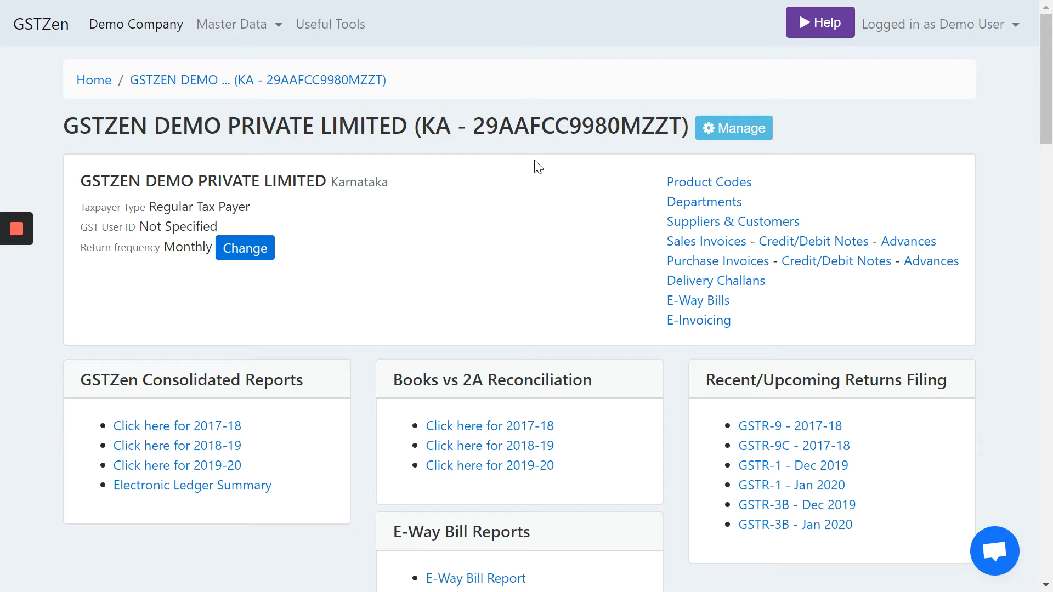
mouse_move(697, 321)
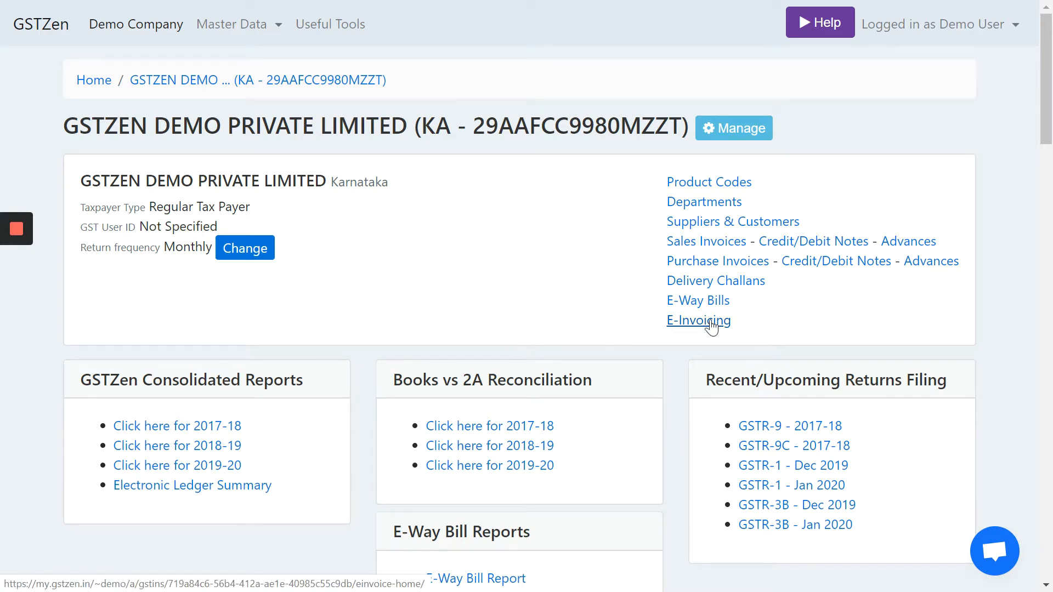
Open E-Invoicing for the new GSTIN and choose the Excel Integration tile
click(698, 320)
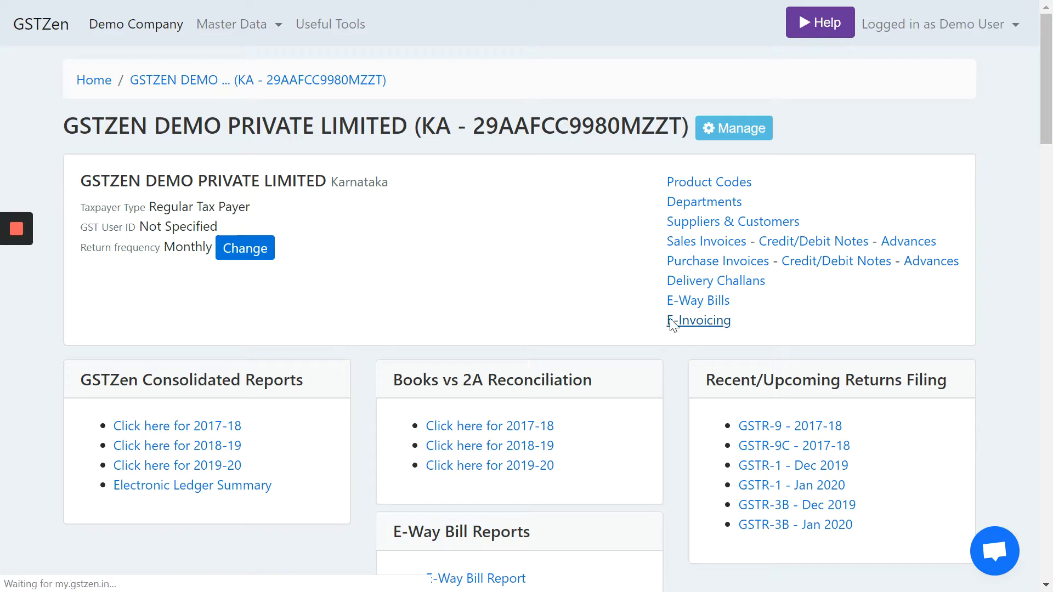
click(698, 320)
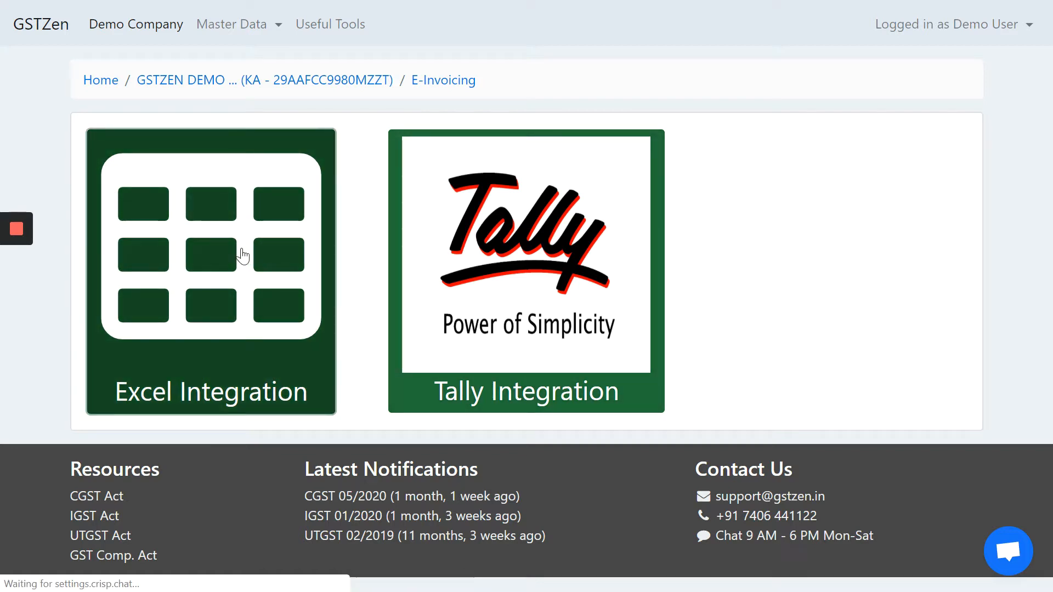
click(210, 269)
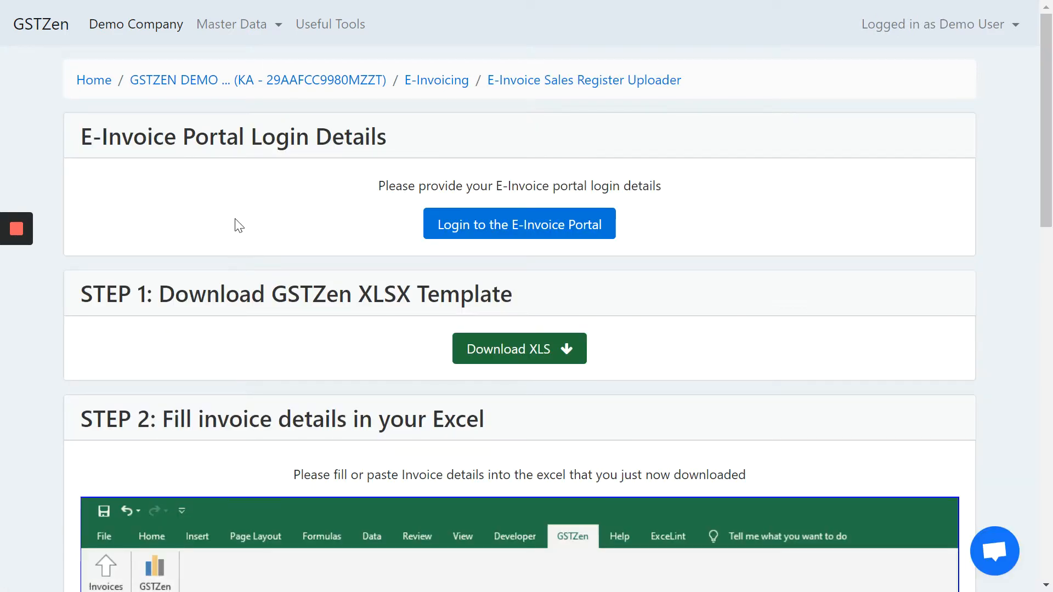
mouse_move(226, 132)
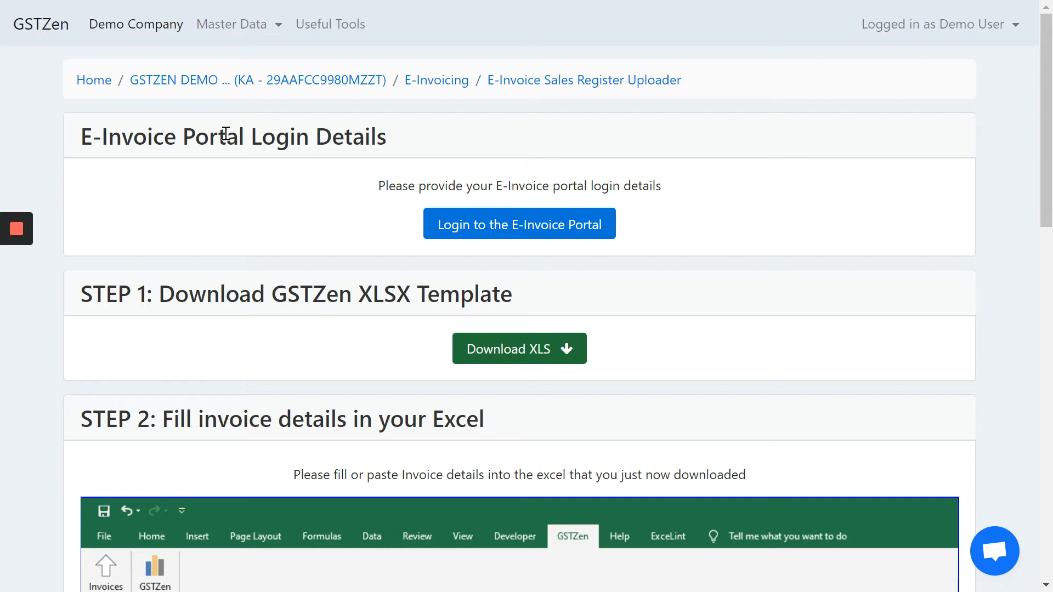
mouse_move(518, 224)
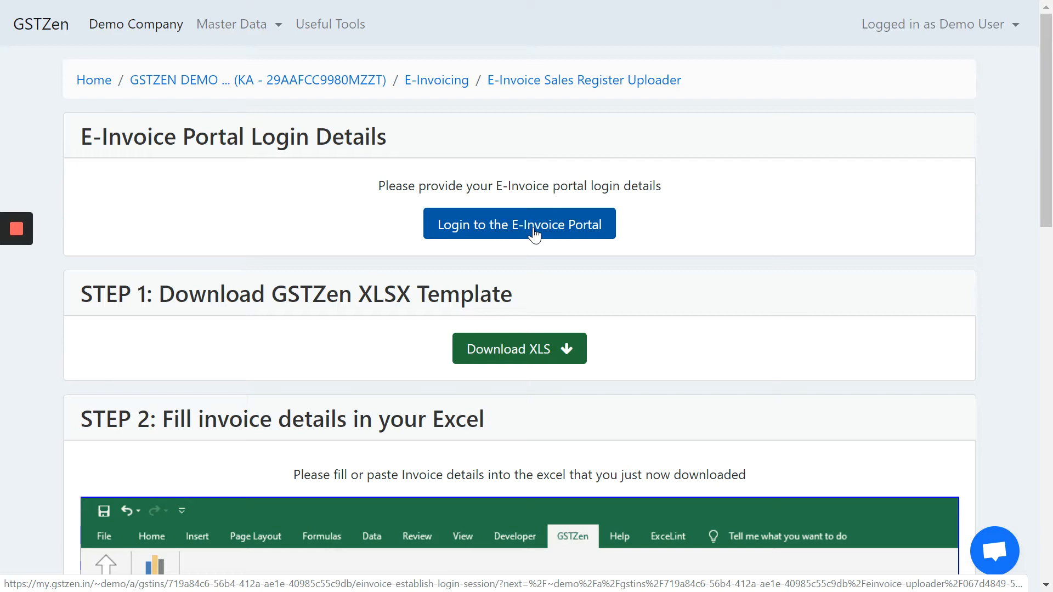
Open the E-Invoice portal login form and enter username GSTZEN
click(520, 224)
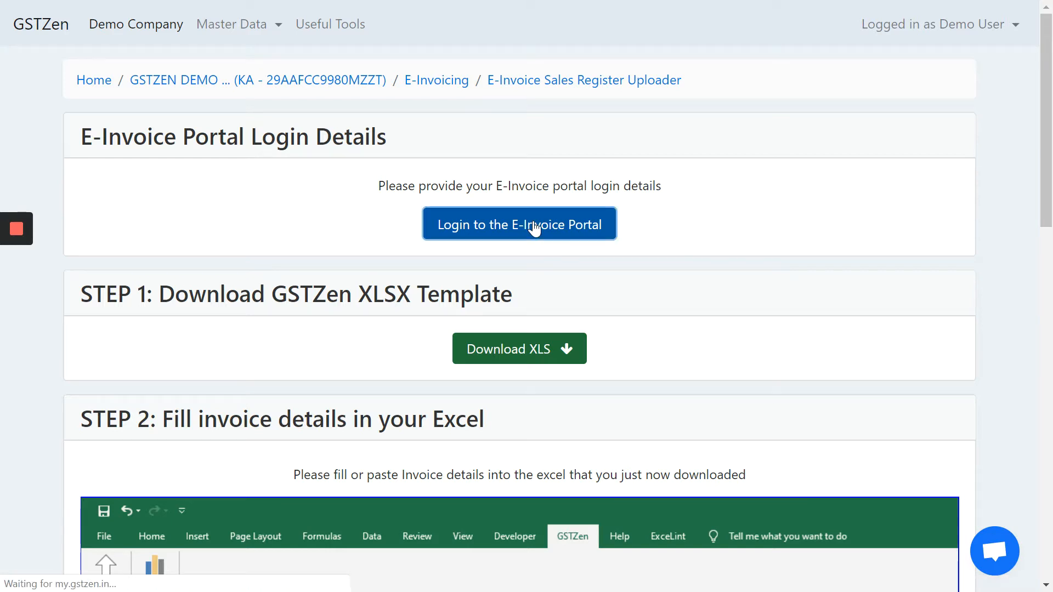
click(518, 224)
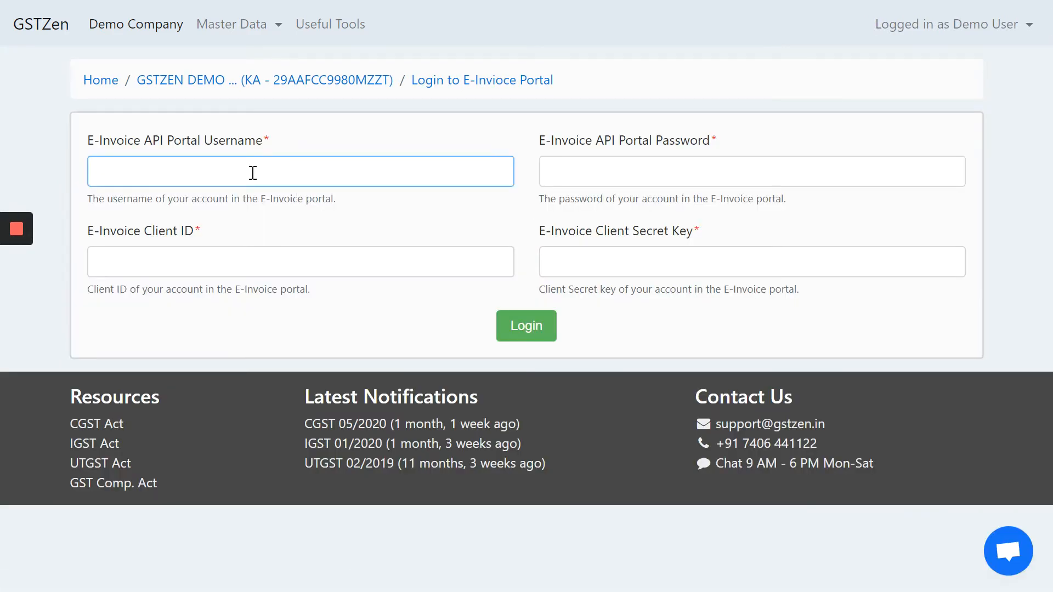
text(GSTZEN_KA)
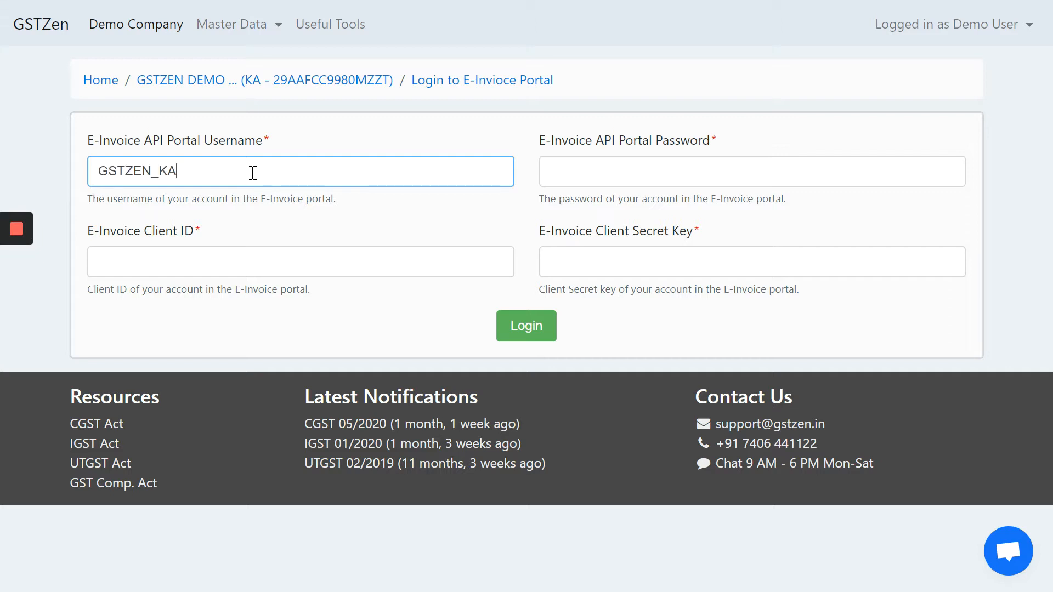
click(751, 171)
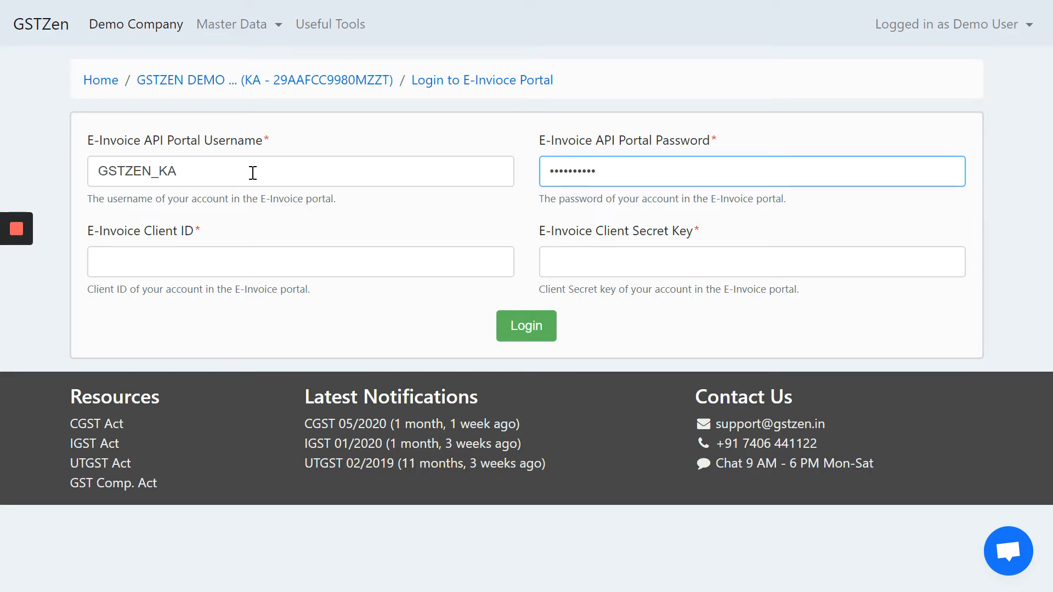
Enter the client ID and client secret key, then log in
click(299, 261)
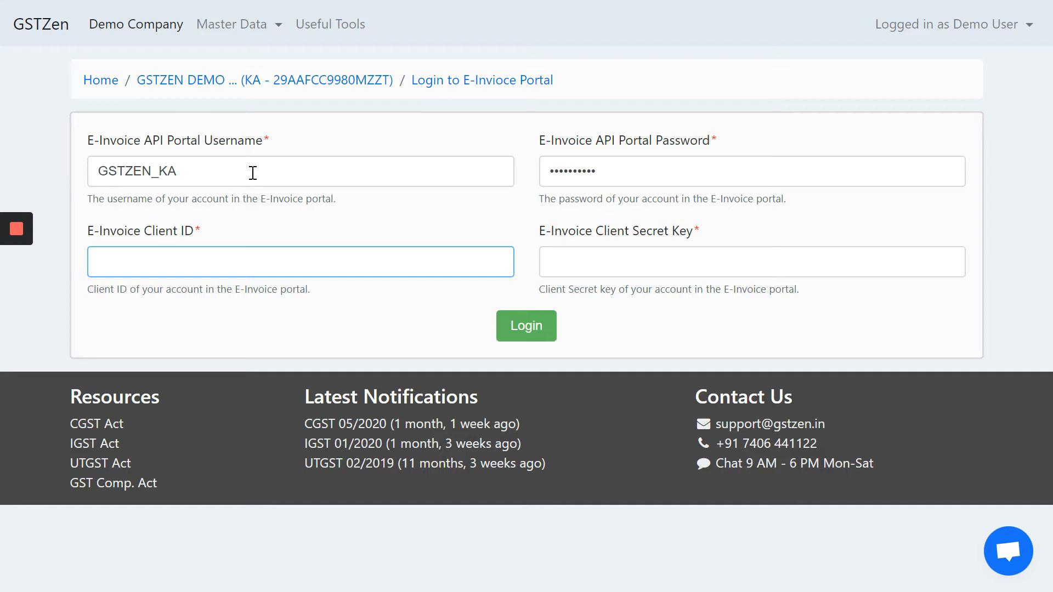
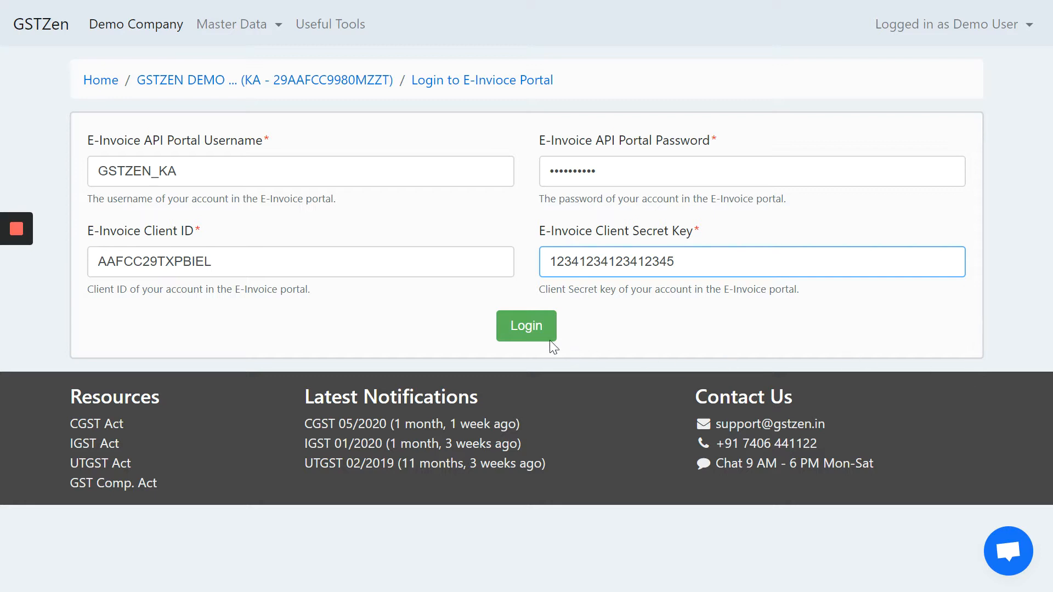
click(526, 325)
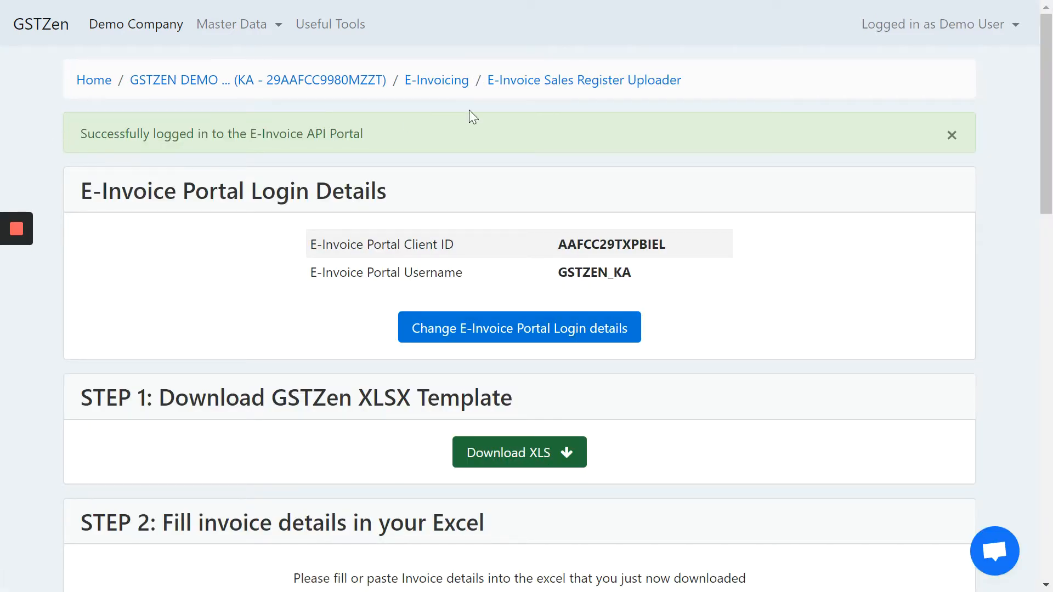
mouse_move(551, 139)
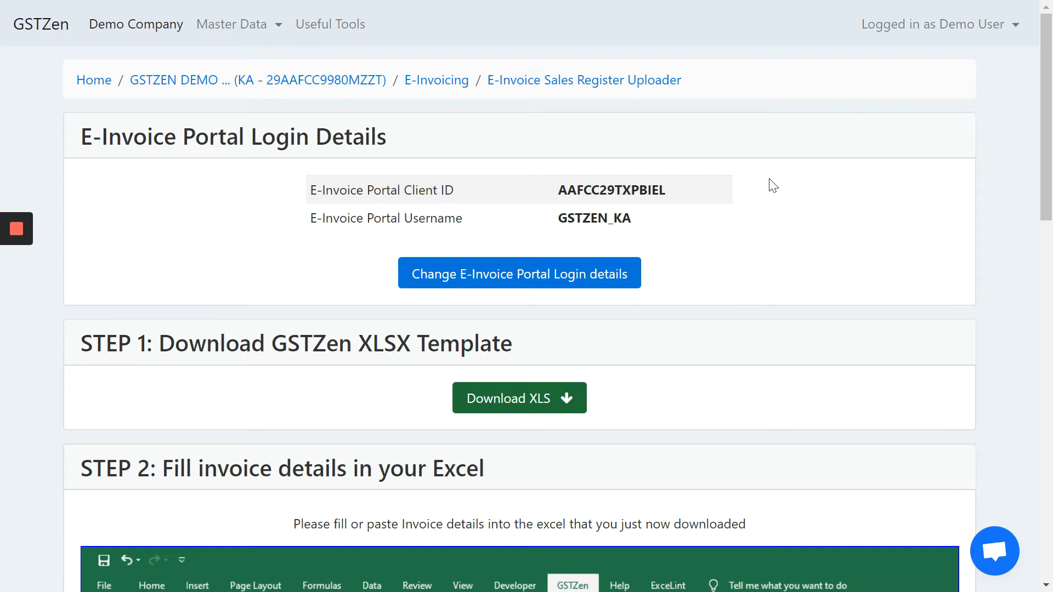
Download the XLSX uploader template from STEP 1 and open the downloaded file
scroll(down, 3)
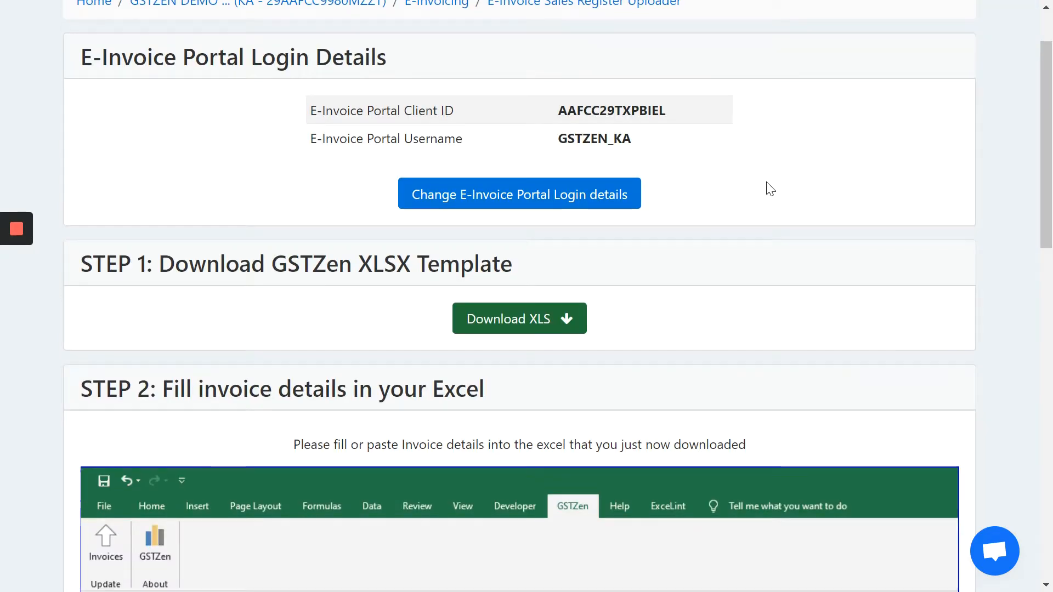
scroll(down, 3)
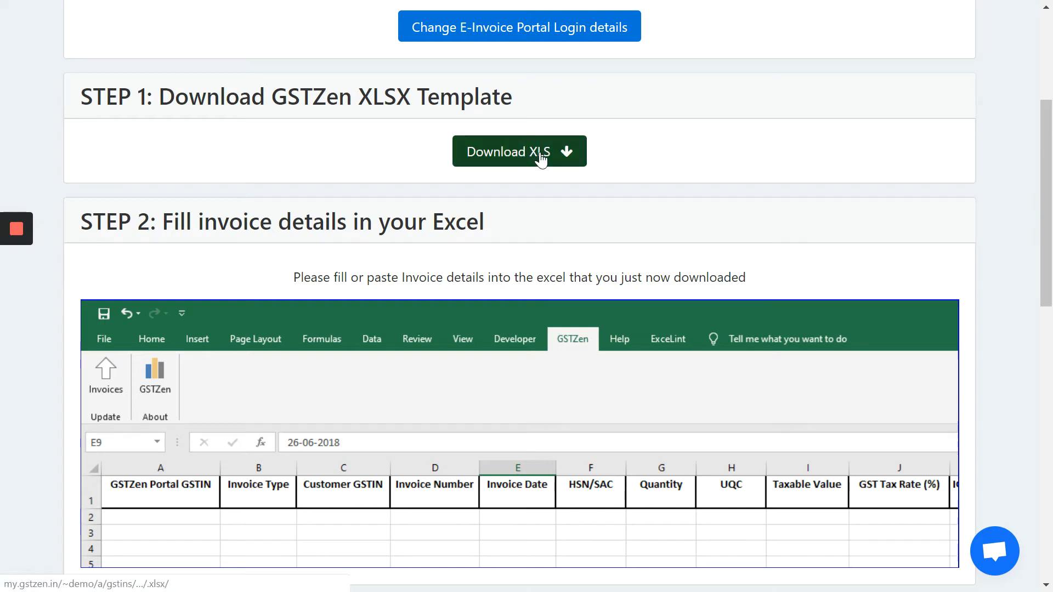
click(519, 152)
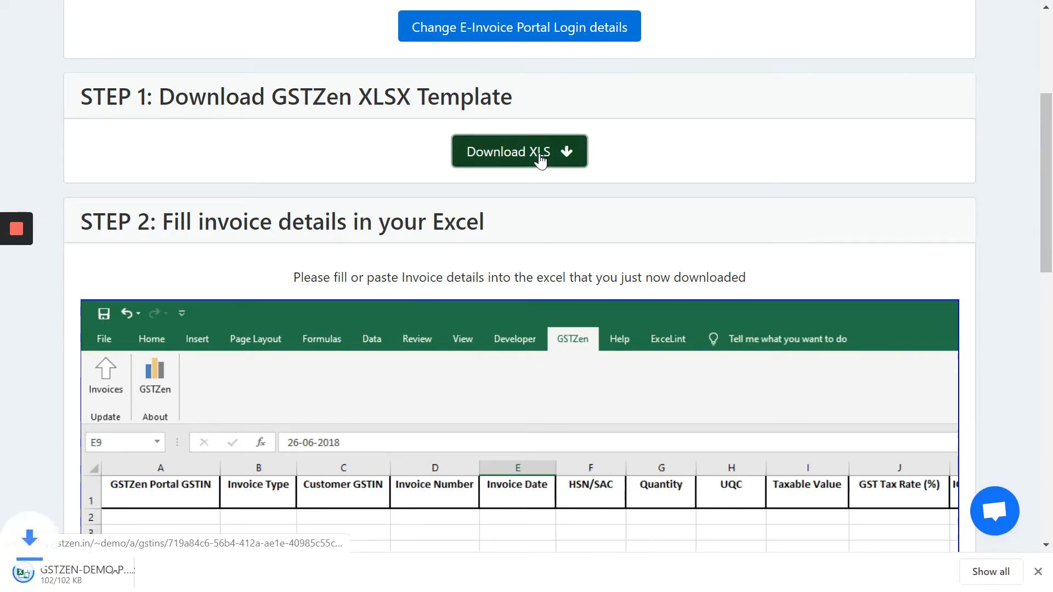
click(173, 571)
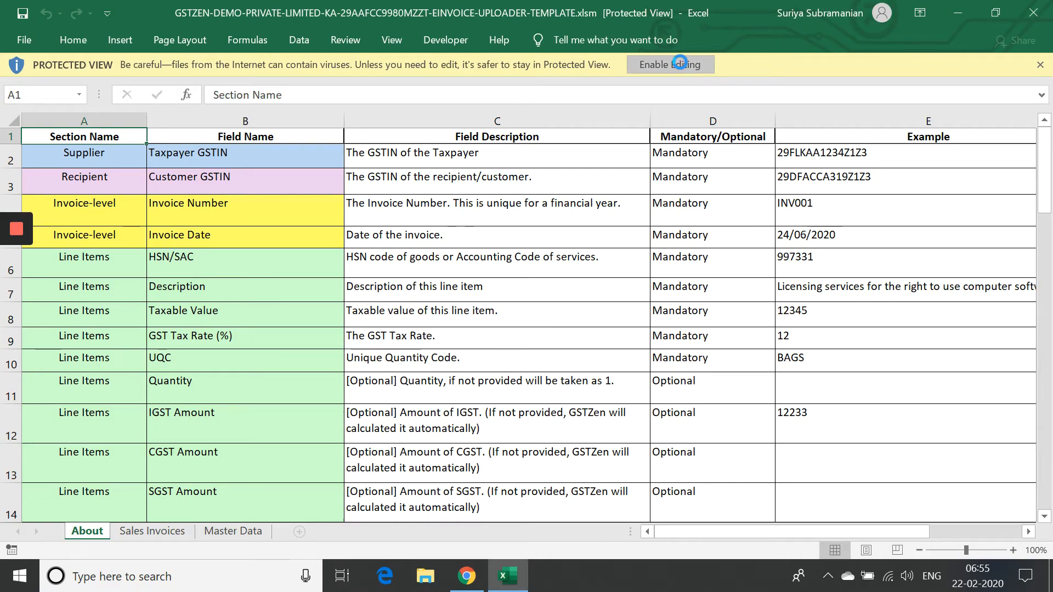
Enable editing and content in the template, then review the About sheet's invoice-level fields
click(670, 64)
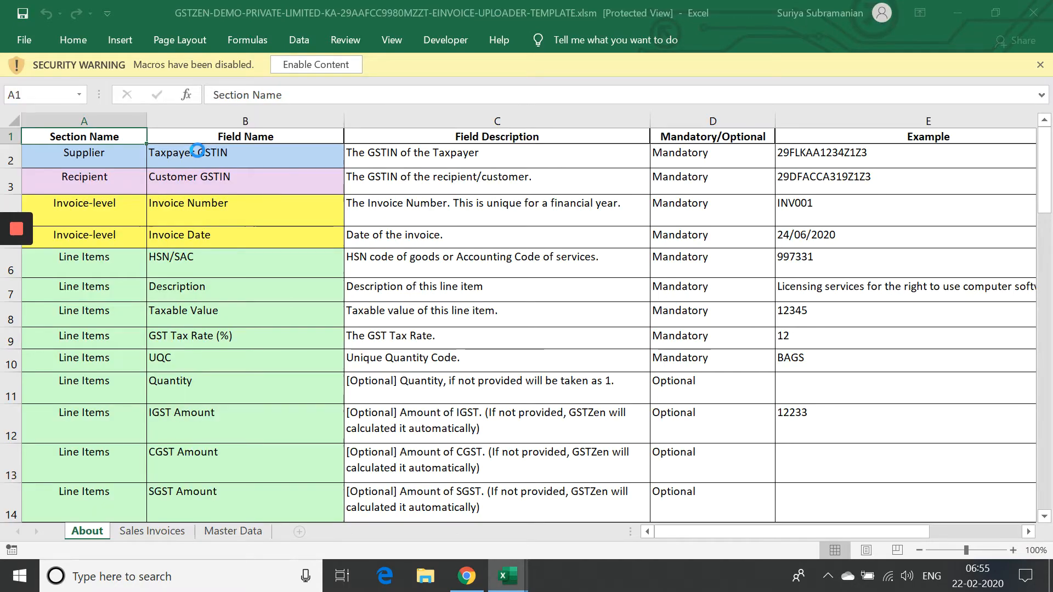
click(315, 65)
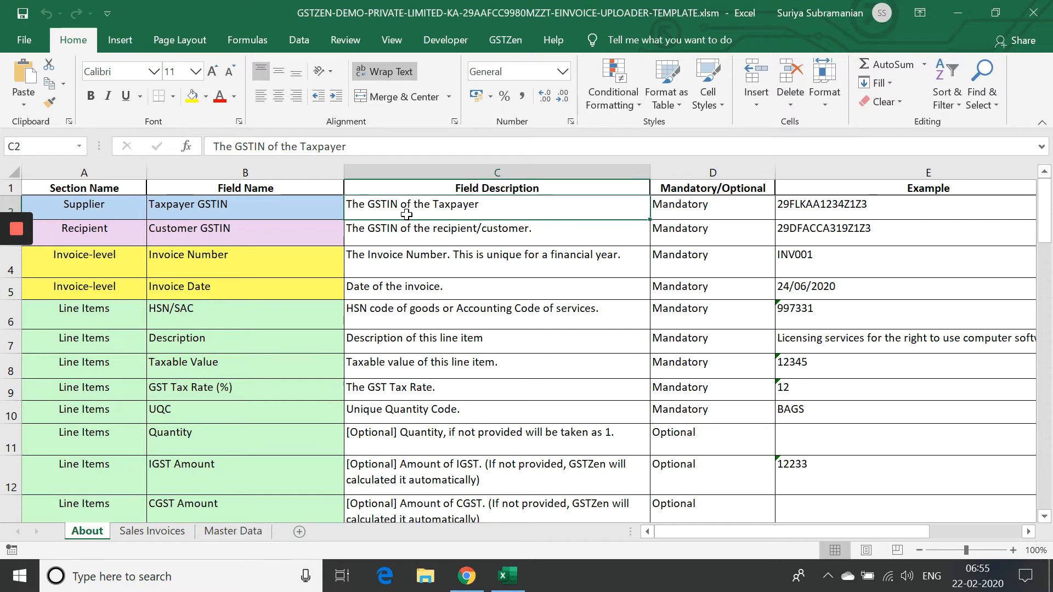
click(712, 204)
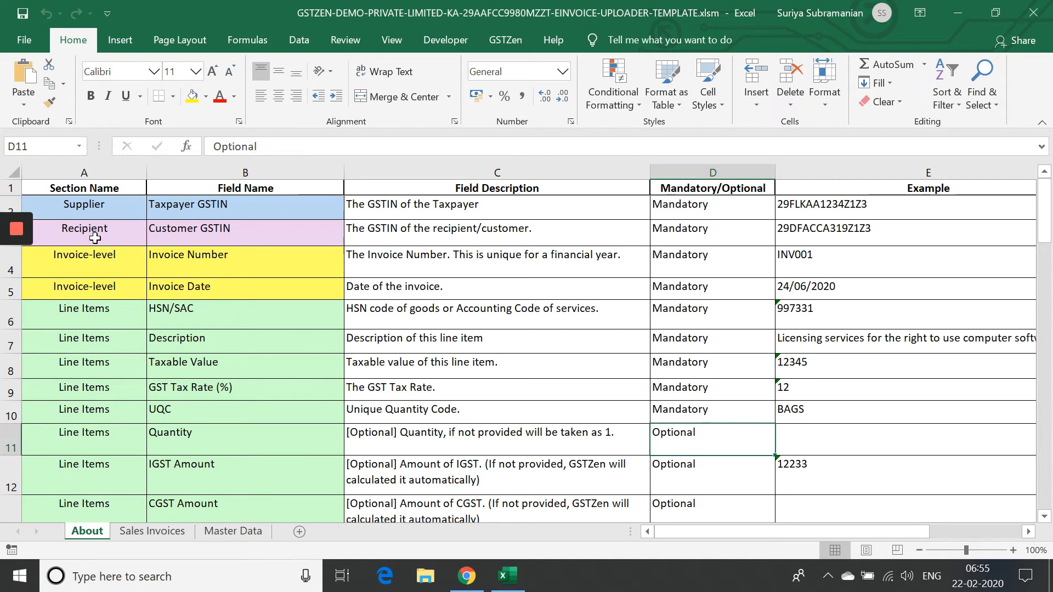
mouse_move(122, 294)
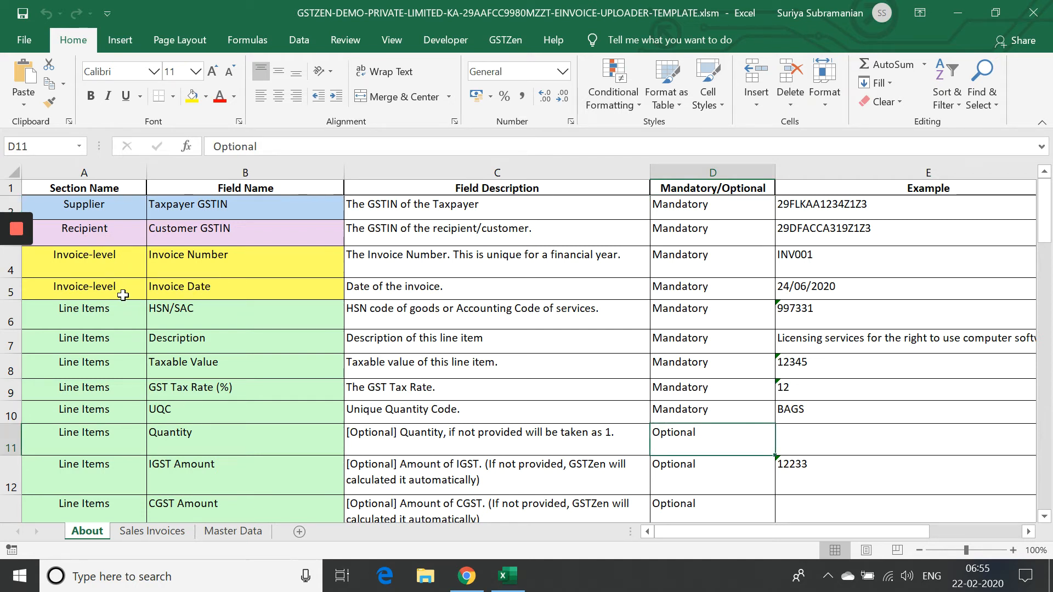
mouse_move(96, 212)
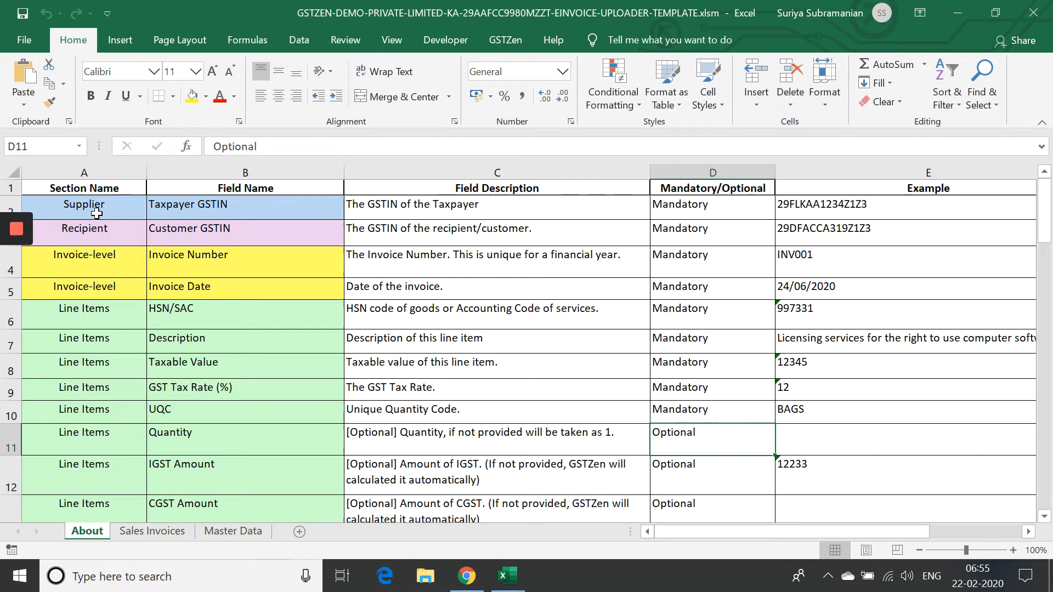
click(84, 262)
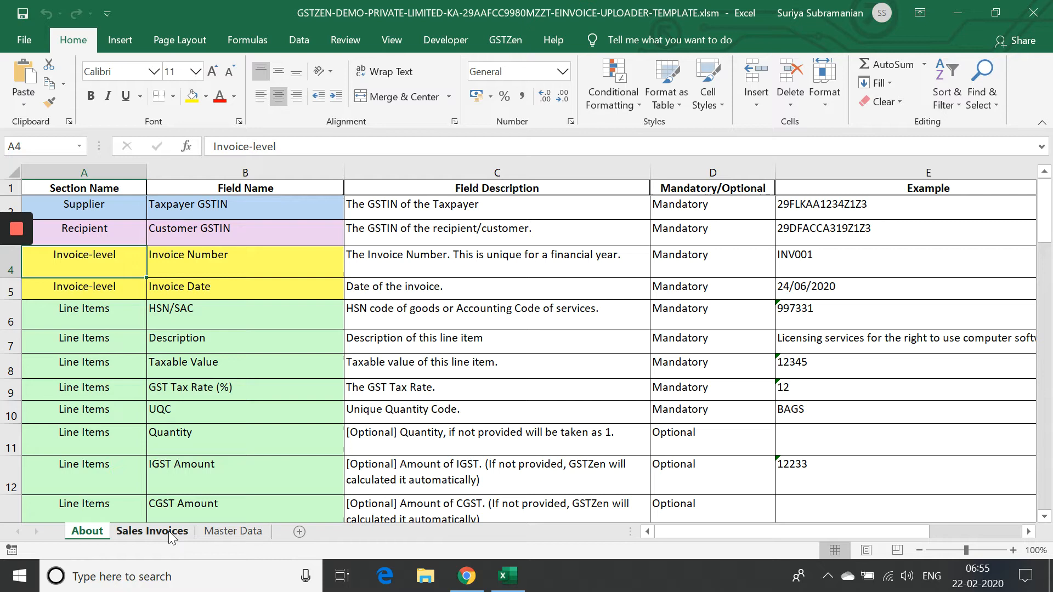
Copy GSTIN 29AAFCC9980MZZT from Master Data A2 into Sales Invoices cell A2
click(152, 531)
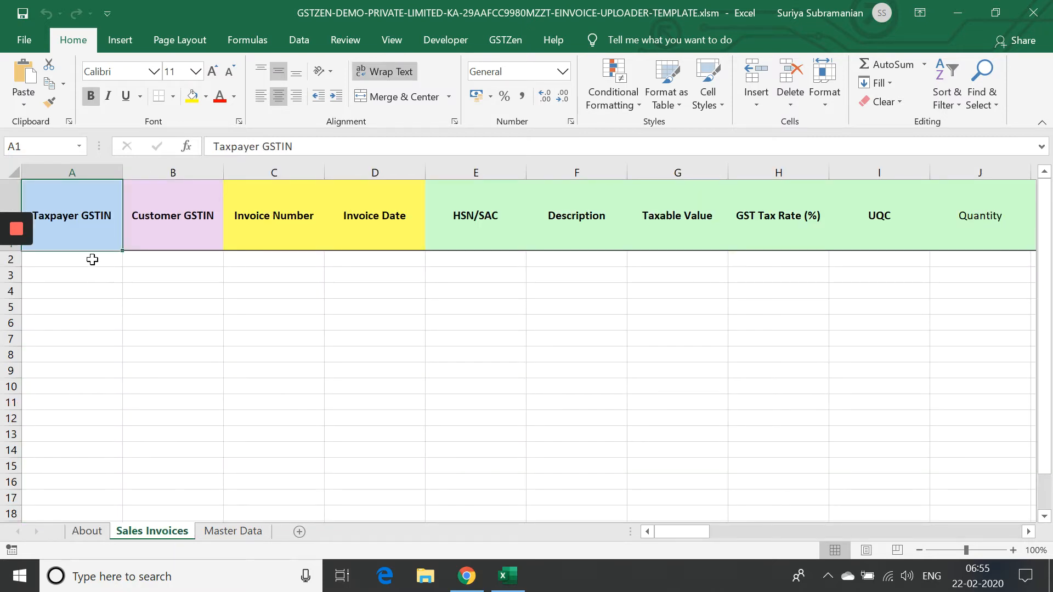
click(72, 260)
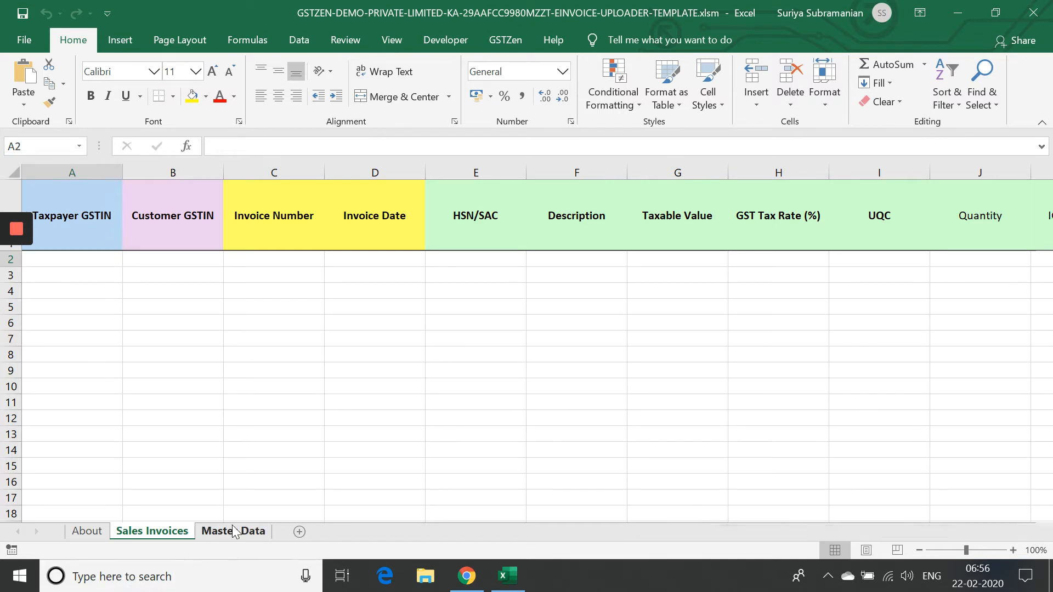
click(233, 532)
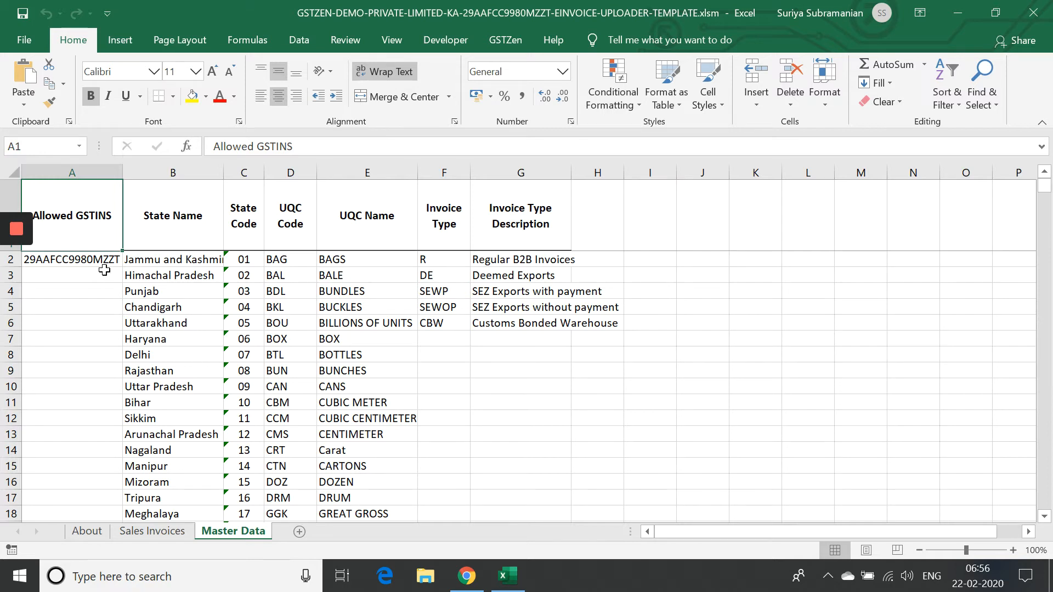
click(72, 260)
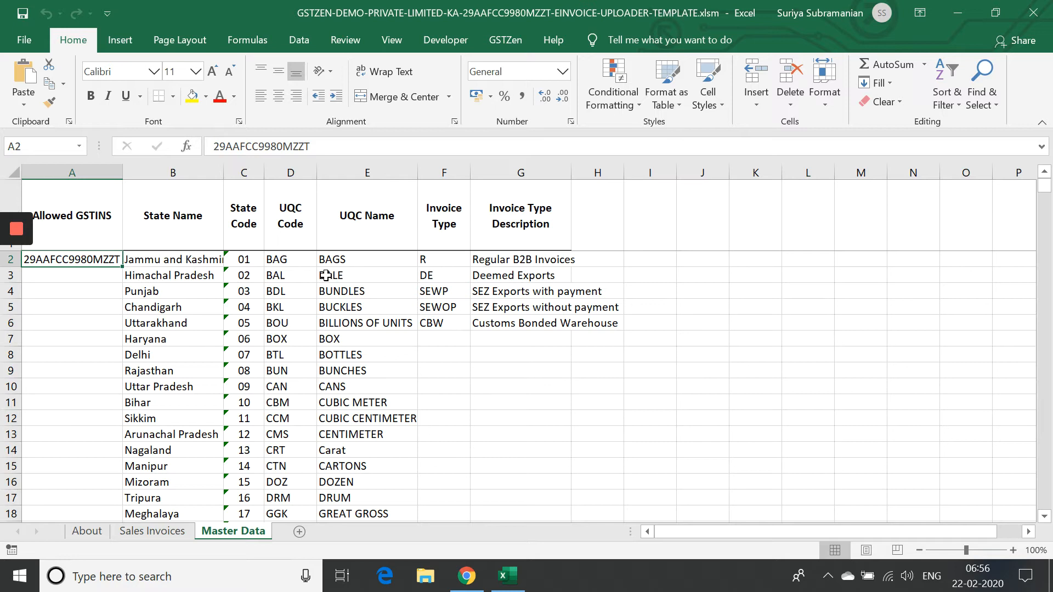
mouse_move(66, 275)
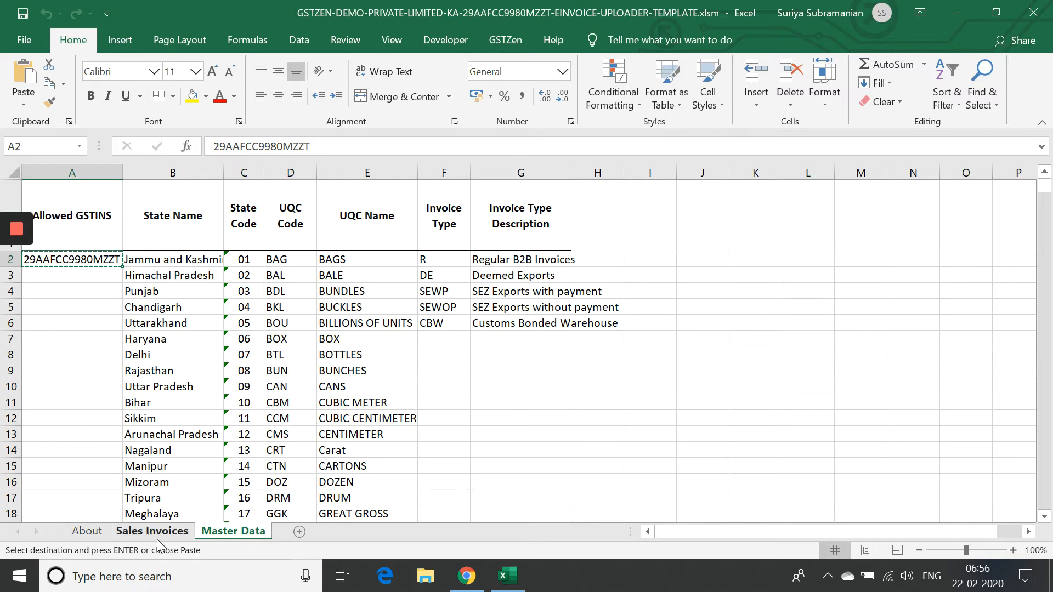
click(152, 530)
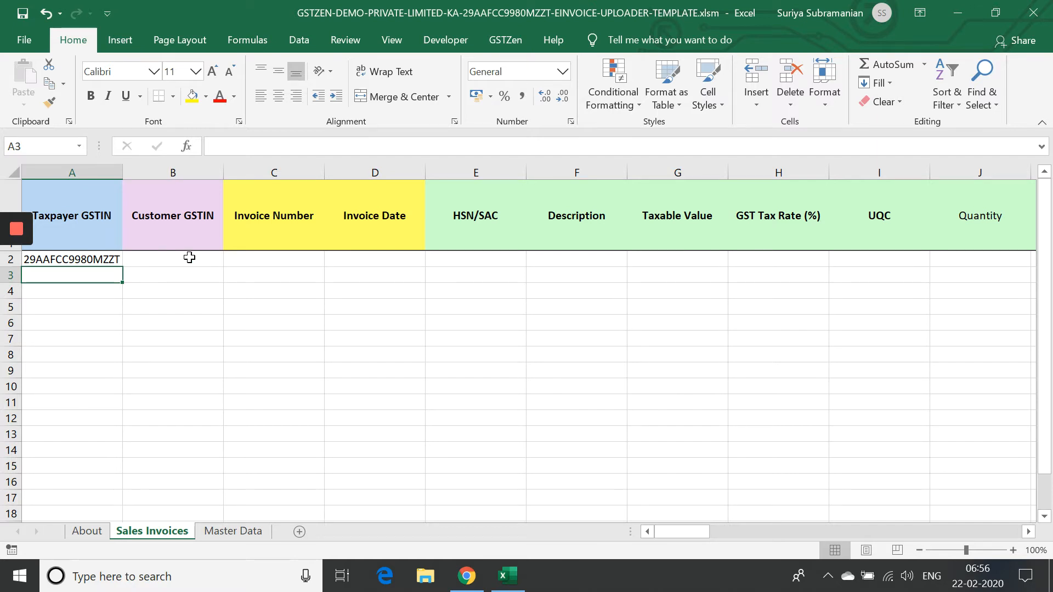
Enter the customer GSTIN, invoice number INV-001 and the invoice date
click(173, 258)
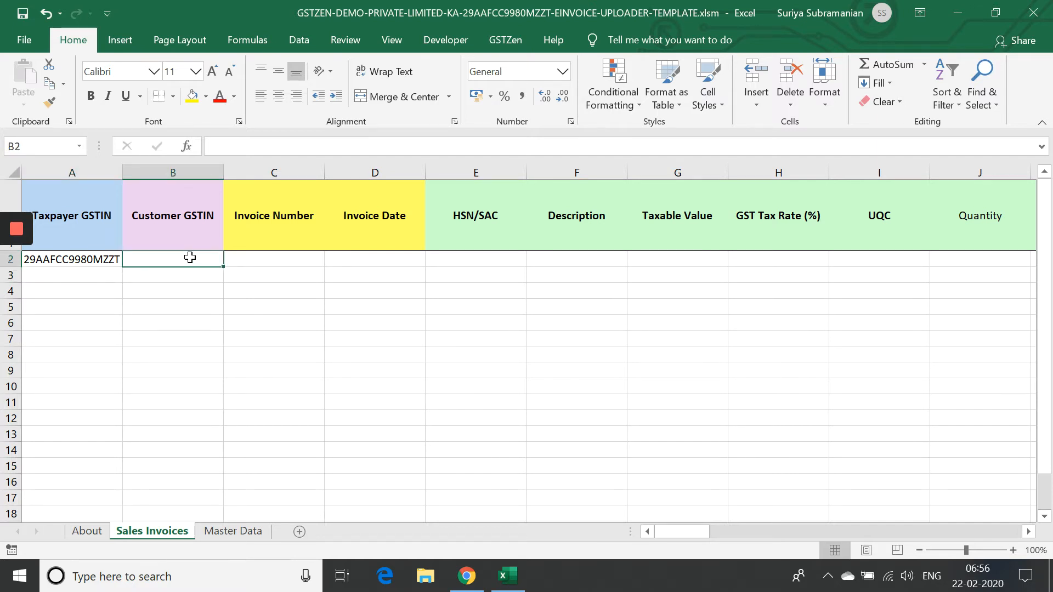
text(29AAFCC9980M1ZR)
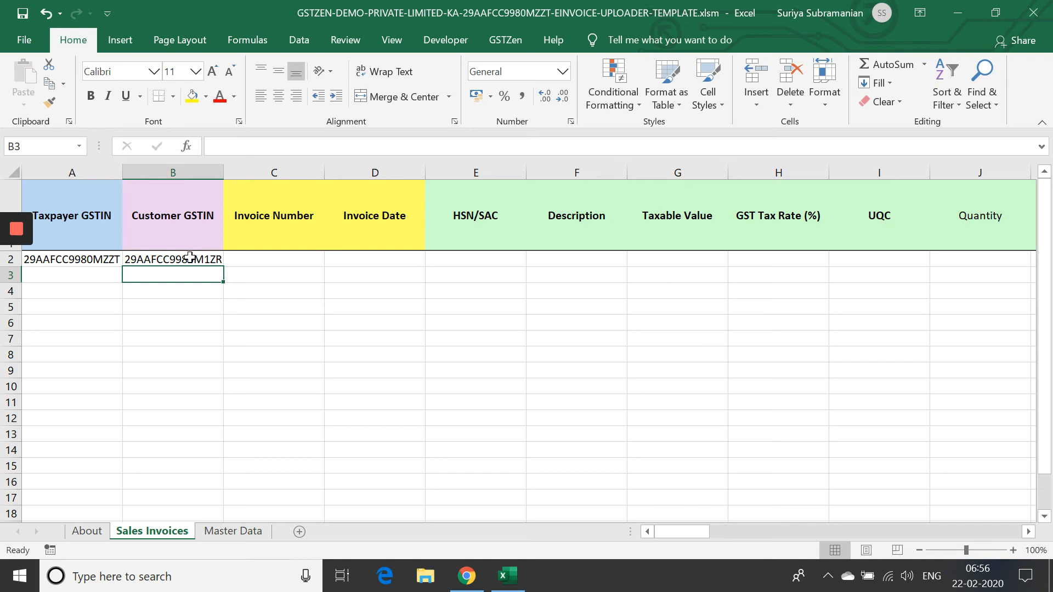
text(INV)
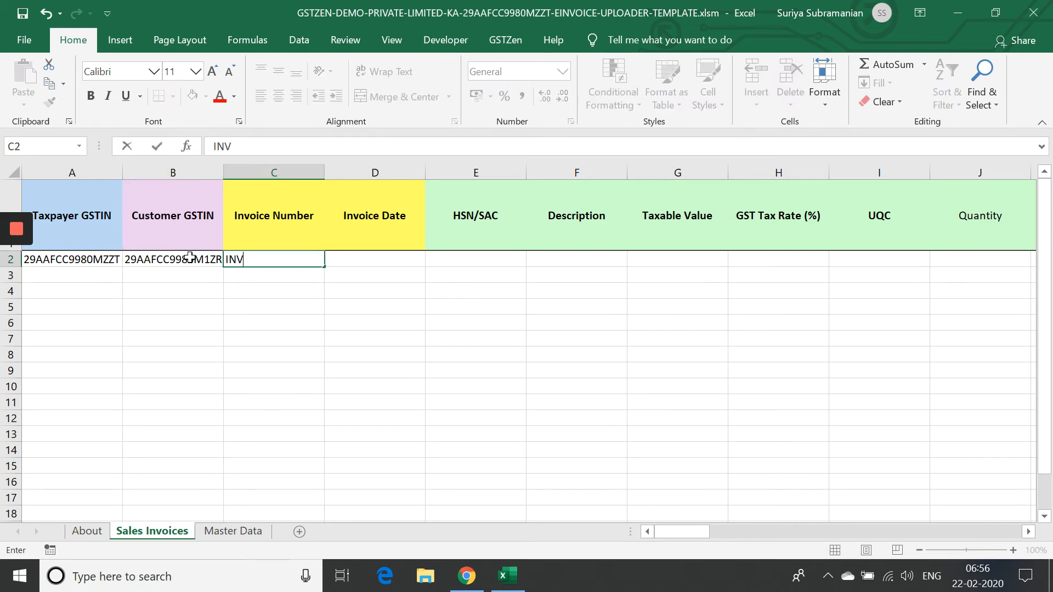
text(-001)
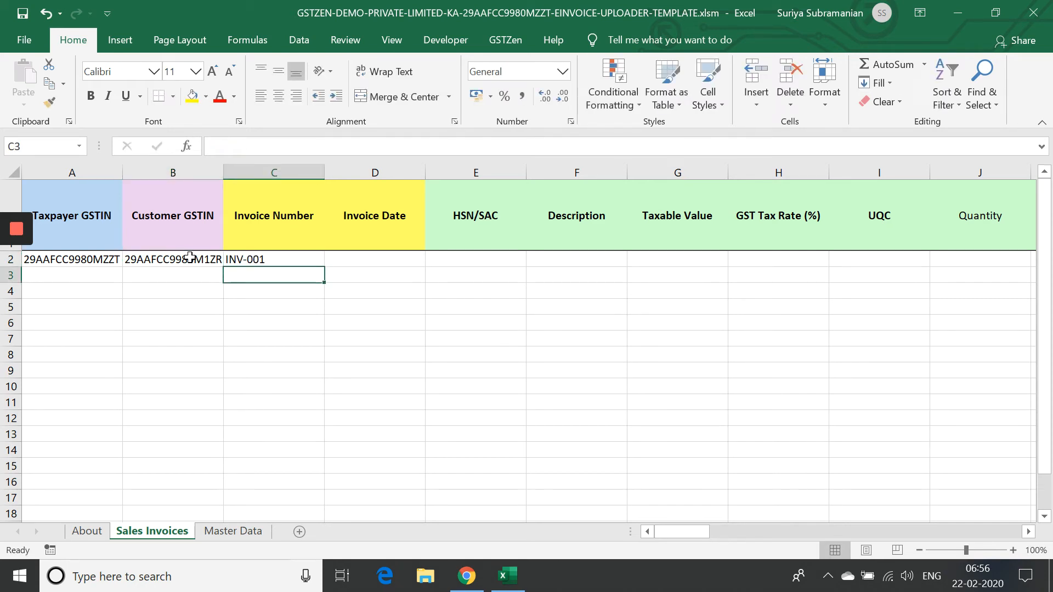
text(2)
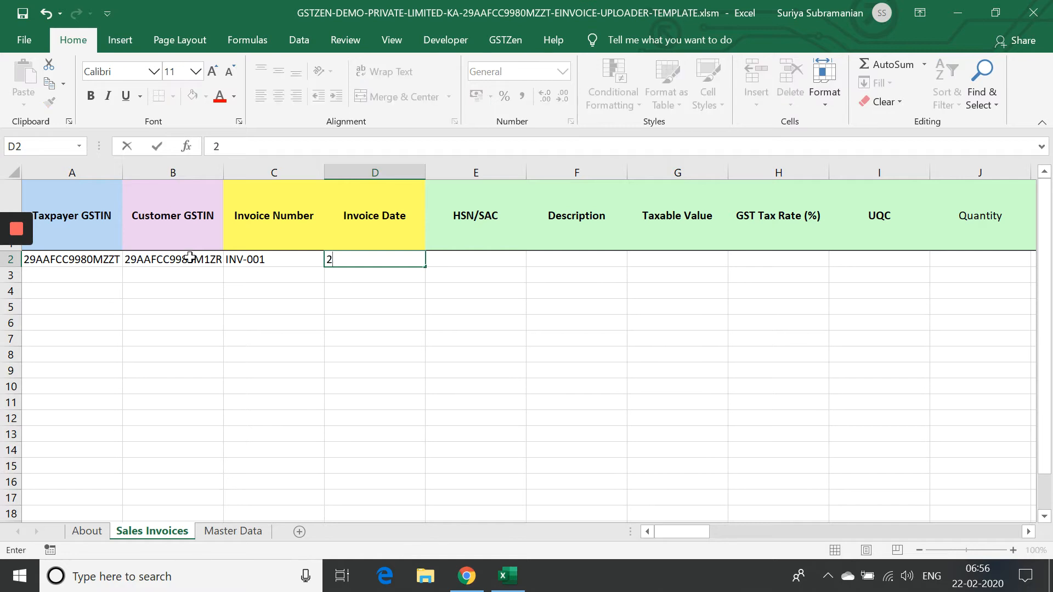
text(020-02-0)
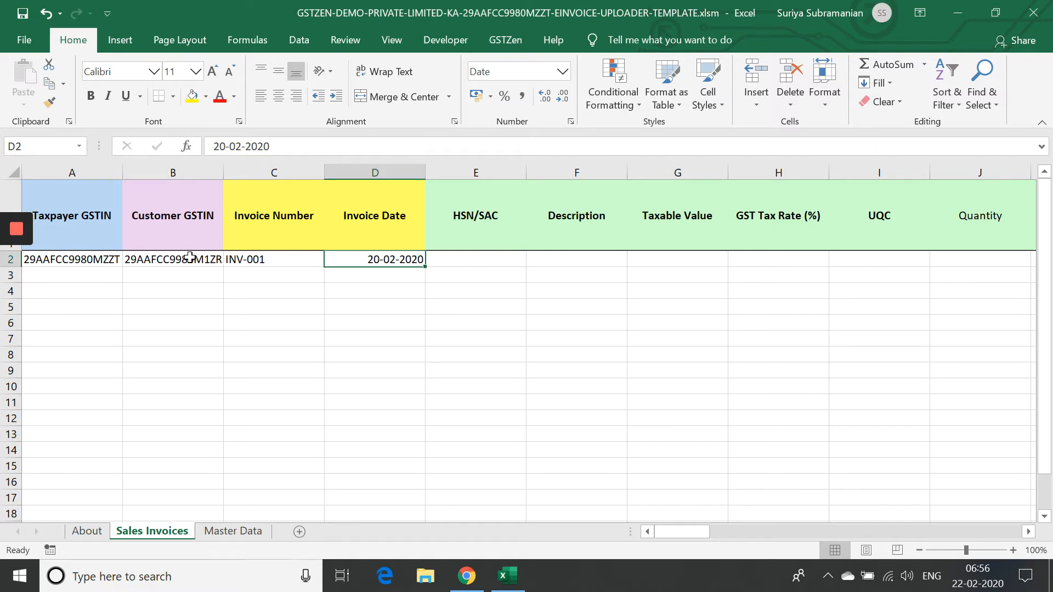
Enter HSN, software licence description, value 1000, 18% rate, unit NOS, quantity 1
click(475, 259)
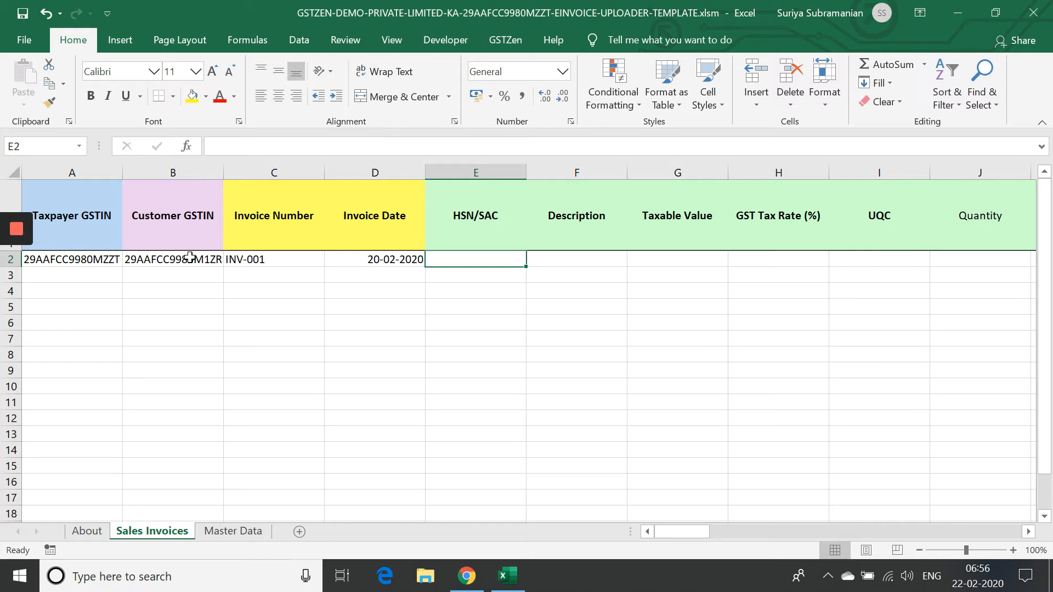
text(997301)
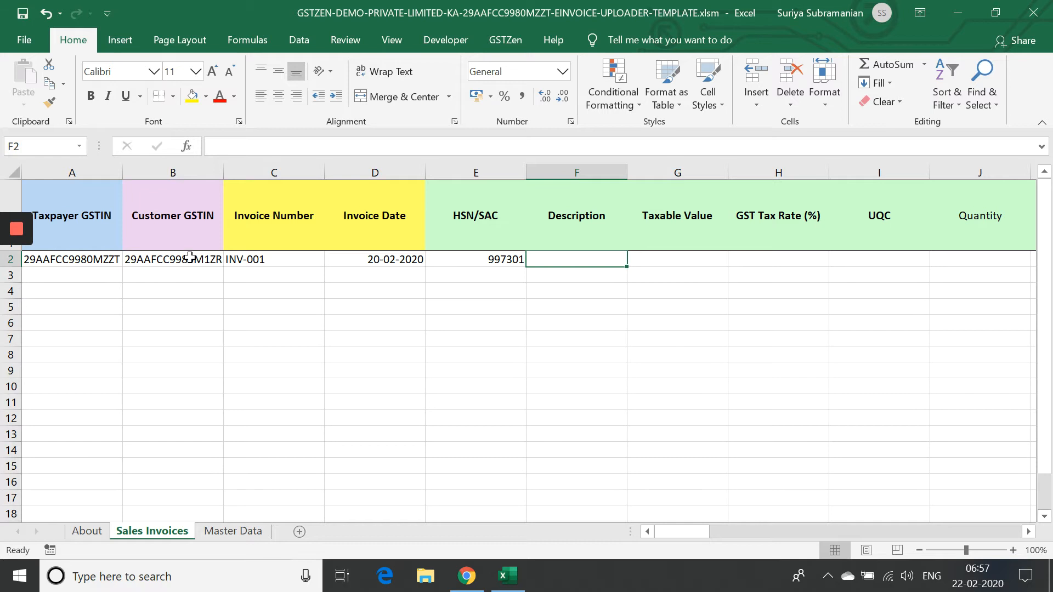
text(Computer)
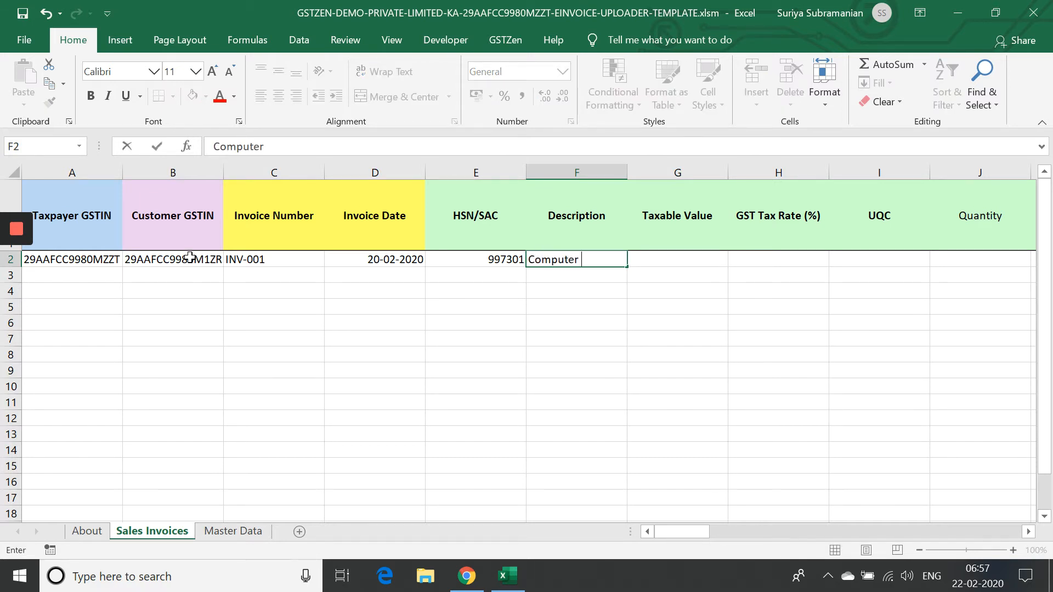
text(Software License)
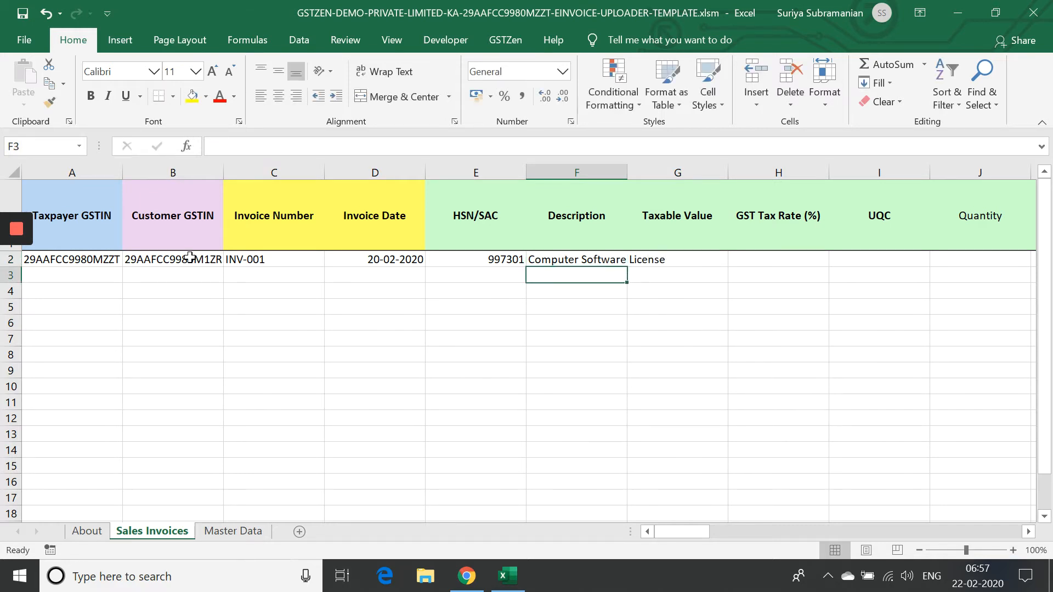
text(1000)
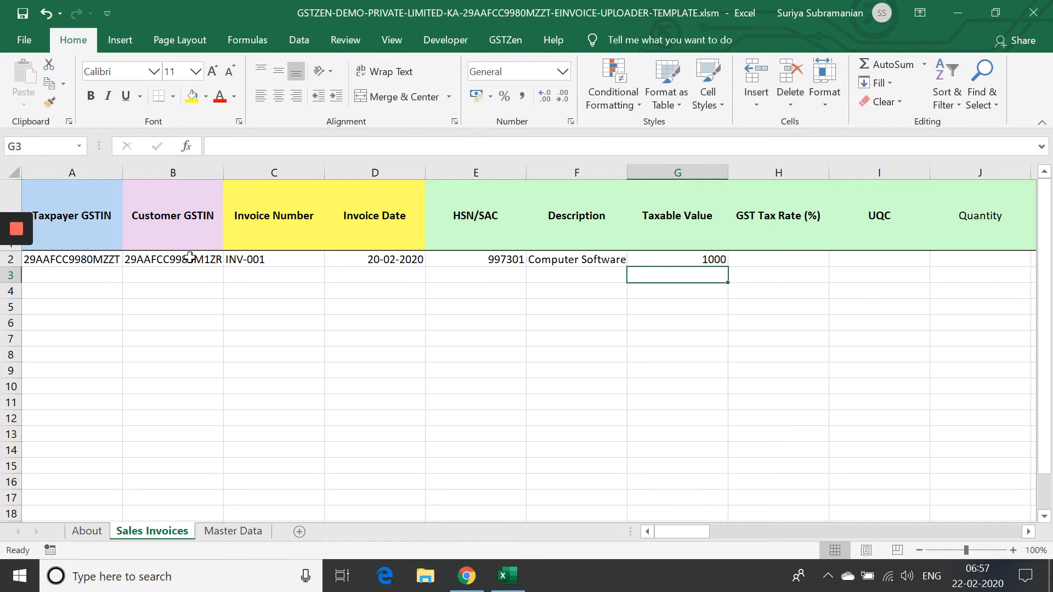
text(18)
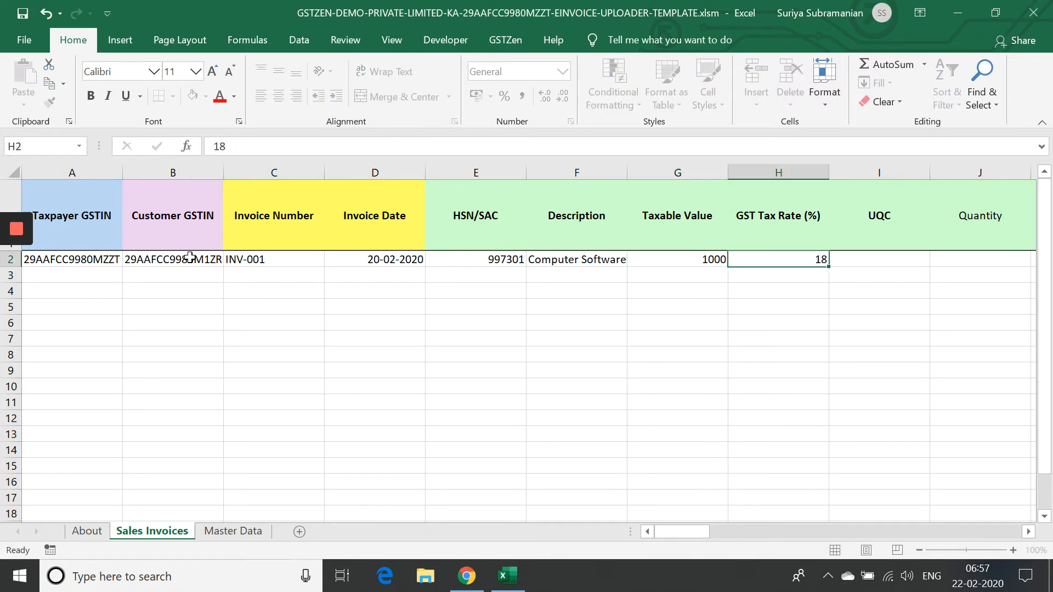
click(877, 260)
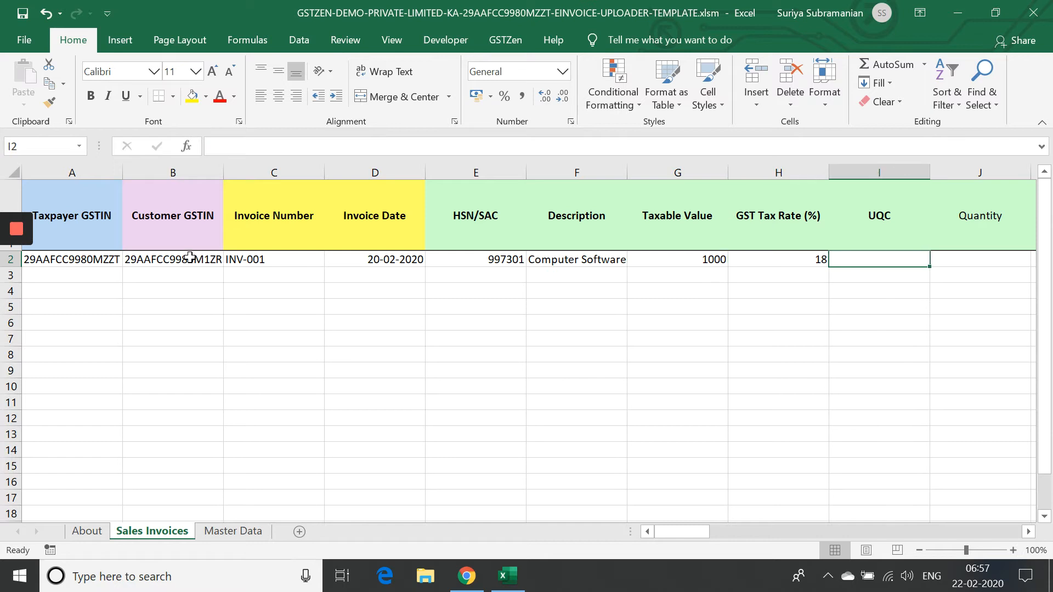
text(NOS)
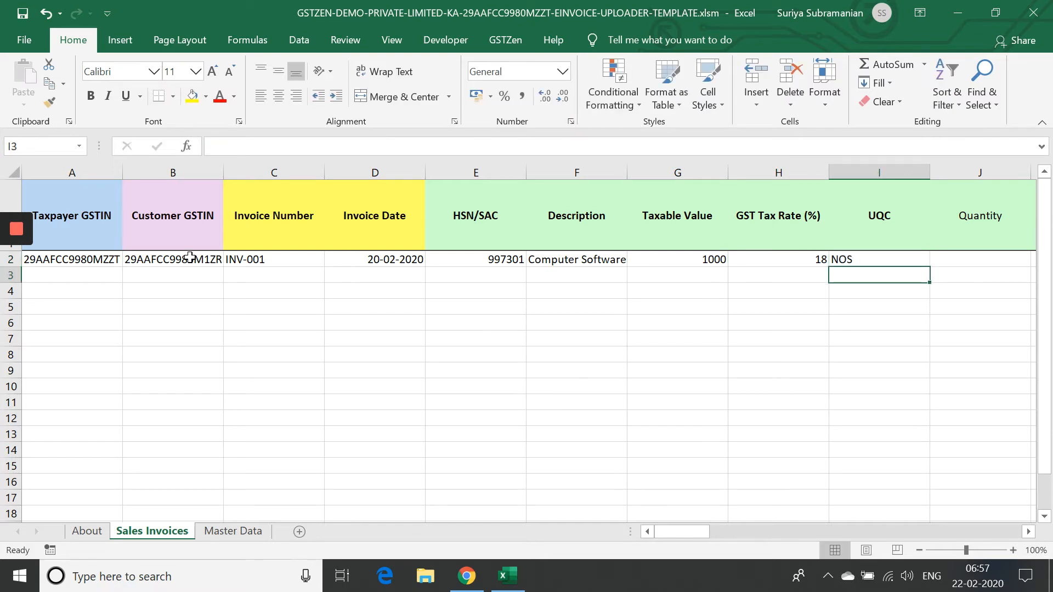
click(980, 259)
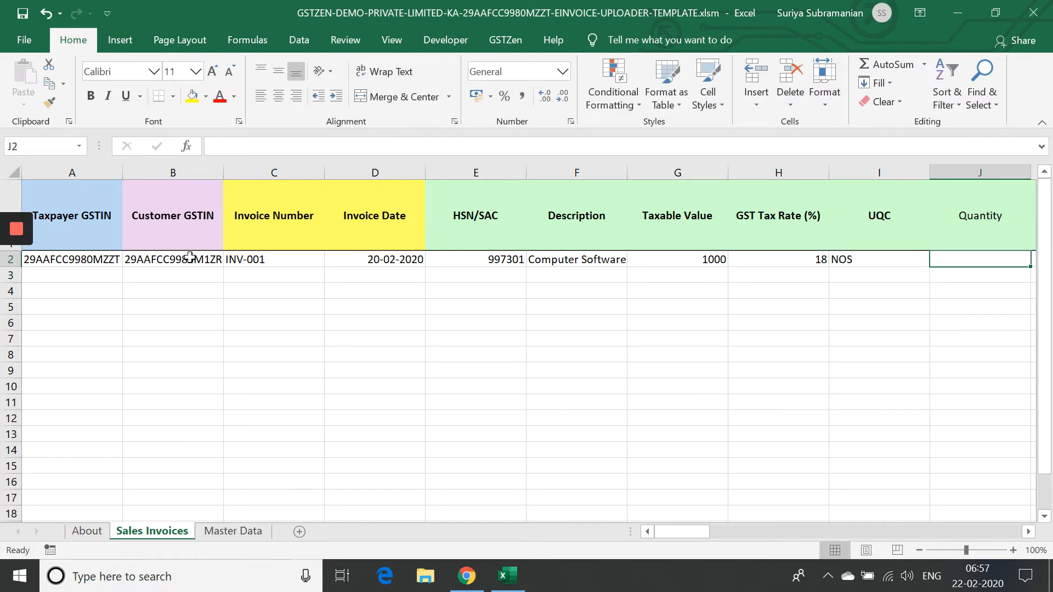
text(1)
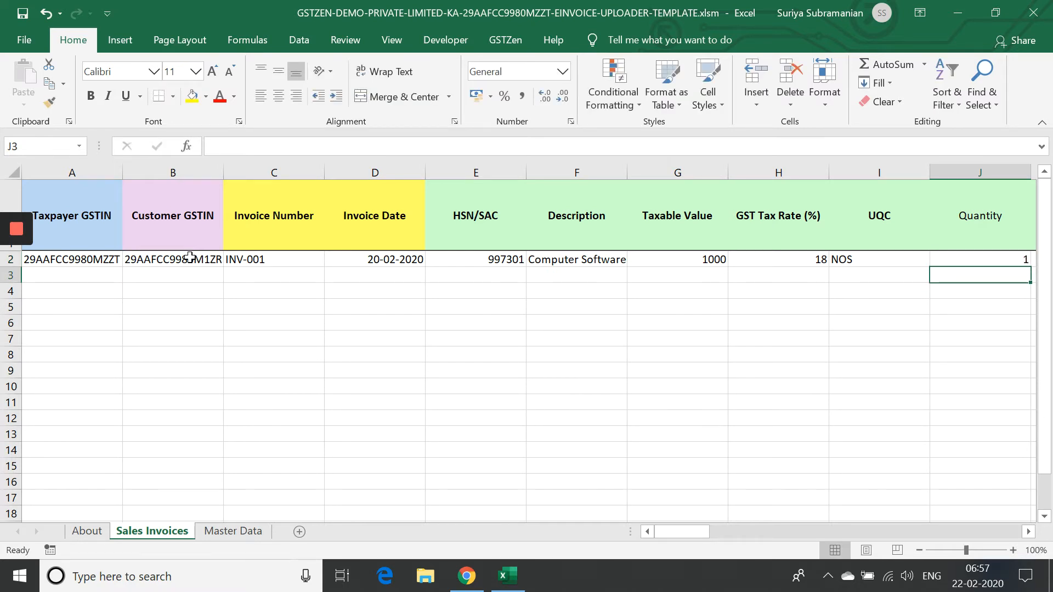
scroll(right, 3)
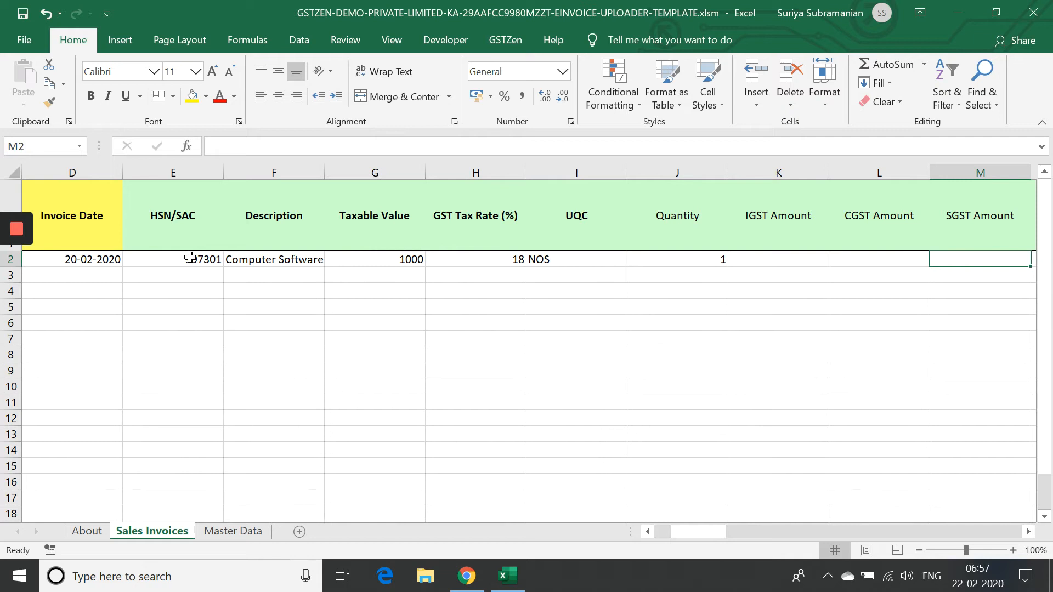
scroll(right, 3)
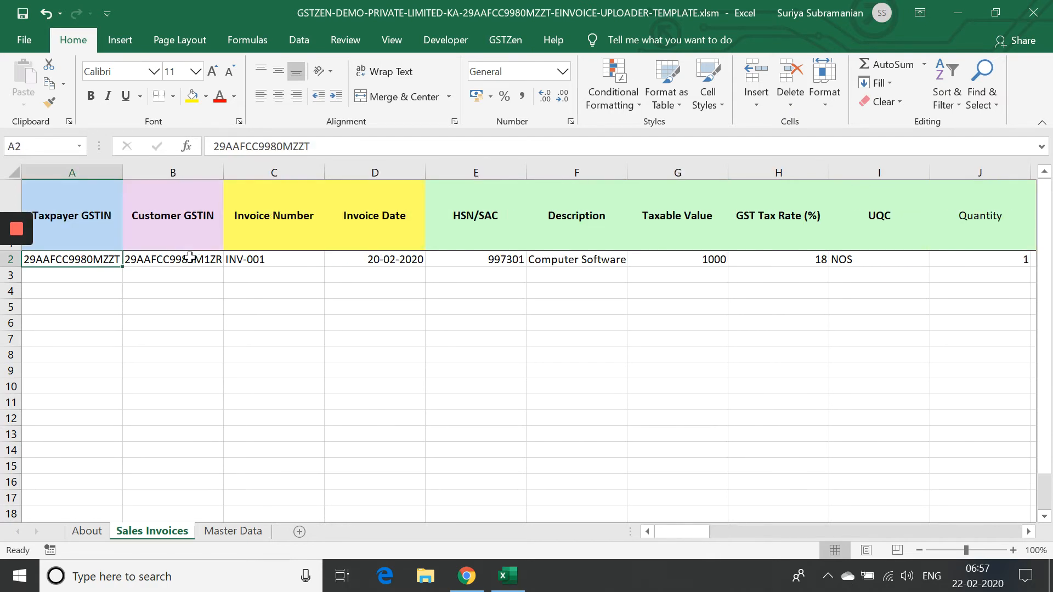
click(676, 259)
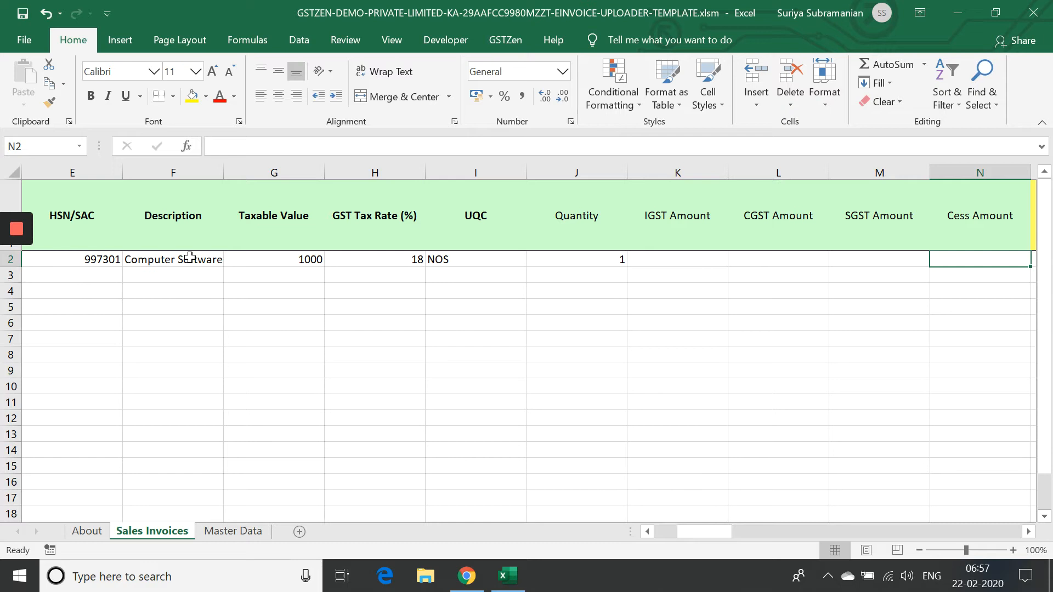
scroll(right, 3)
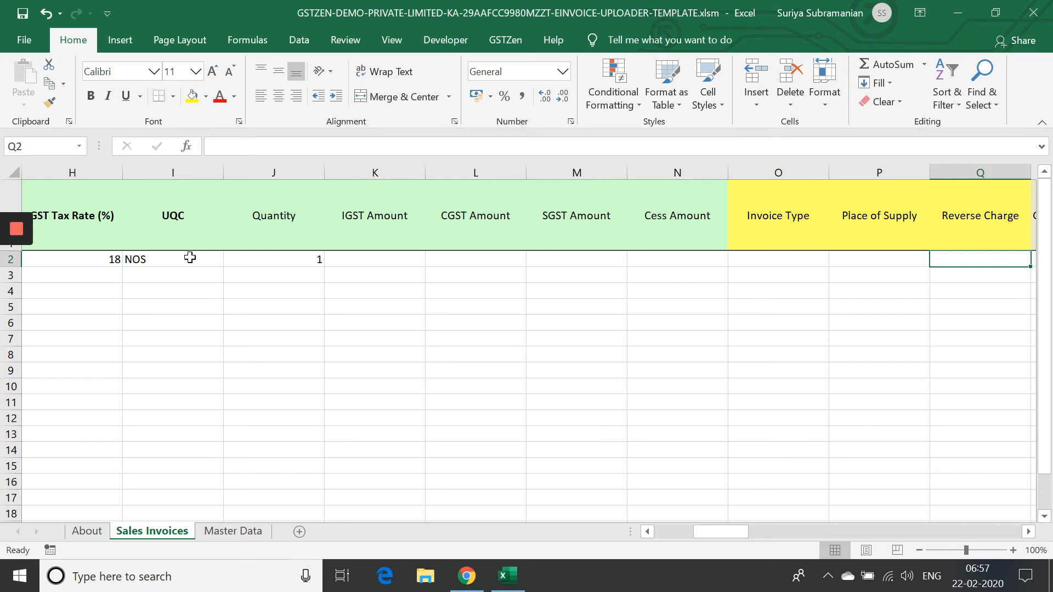
click(878, 258)
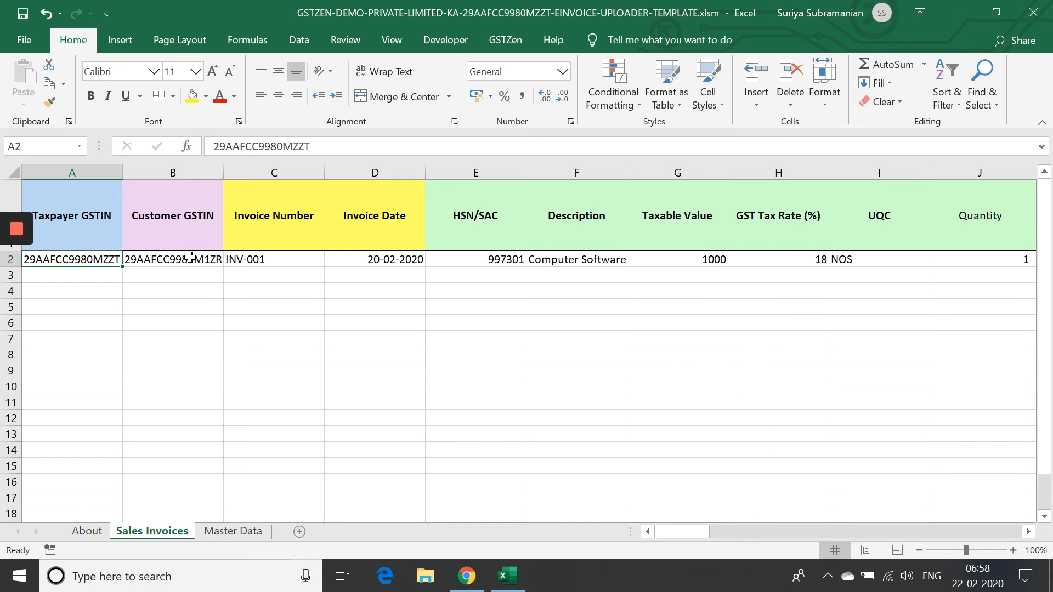
mouse_move(171, 266)
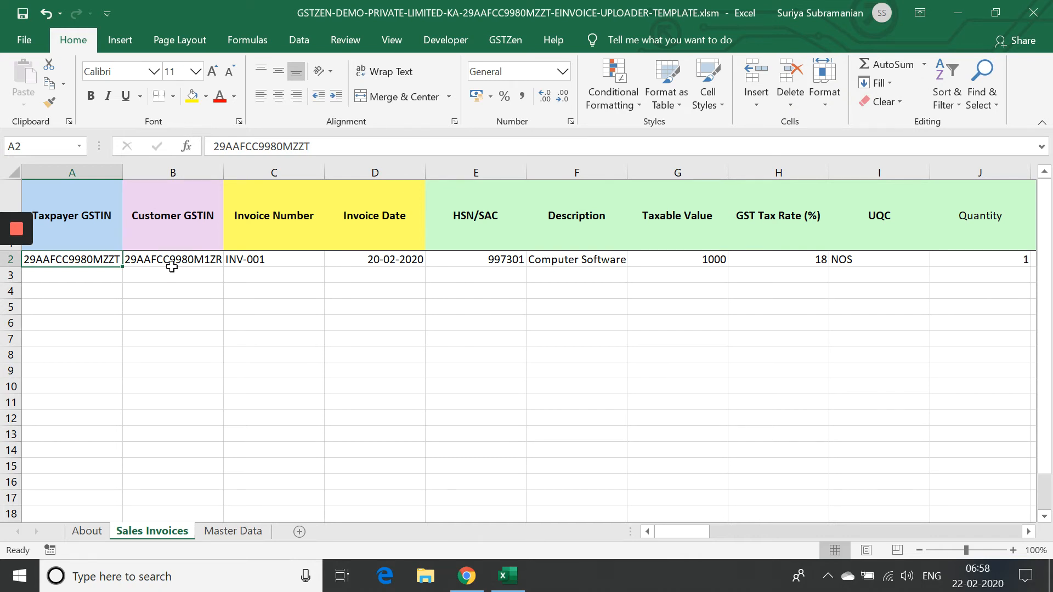
mouse_move(515, 46)
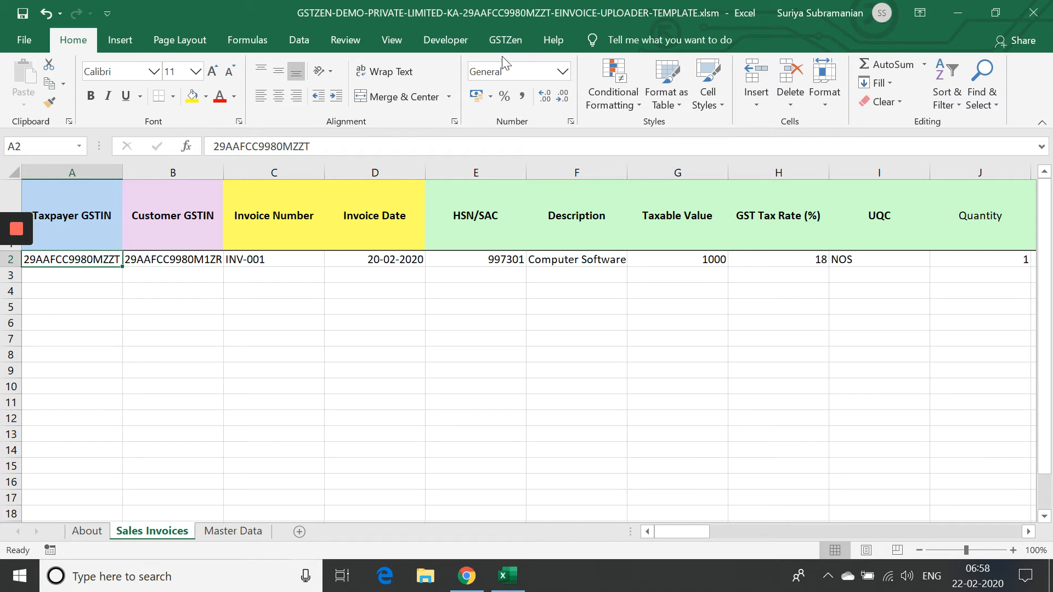
mouse_move(520, 35)
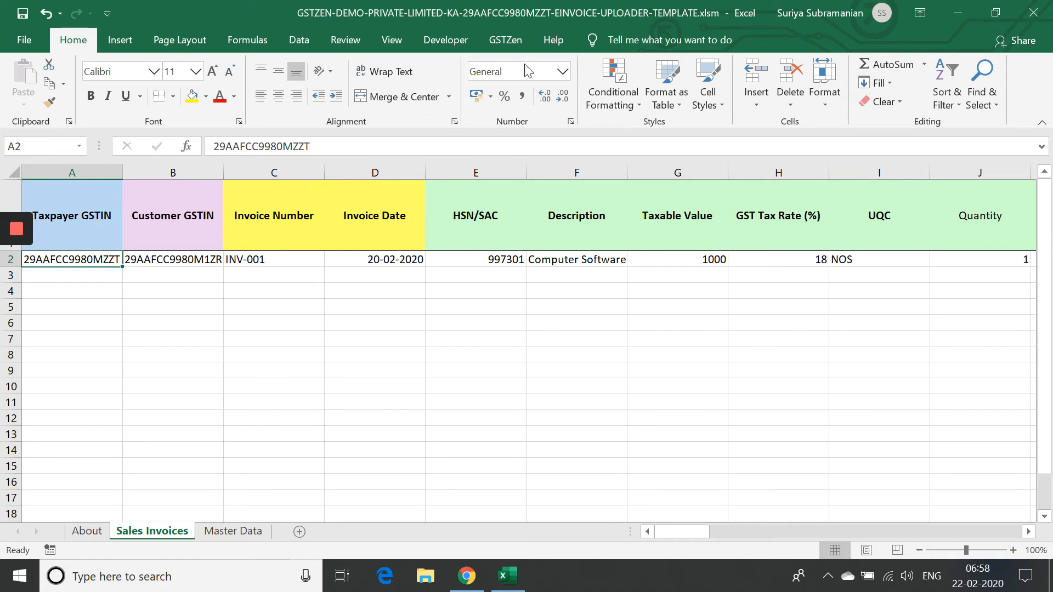
Start the invoice upload via the GSTZen ribbon tab's Invoices command
click(506, 40)
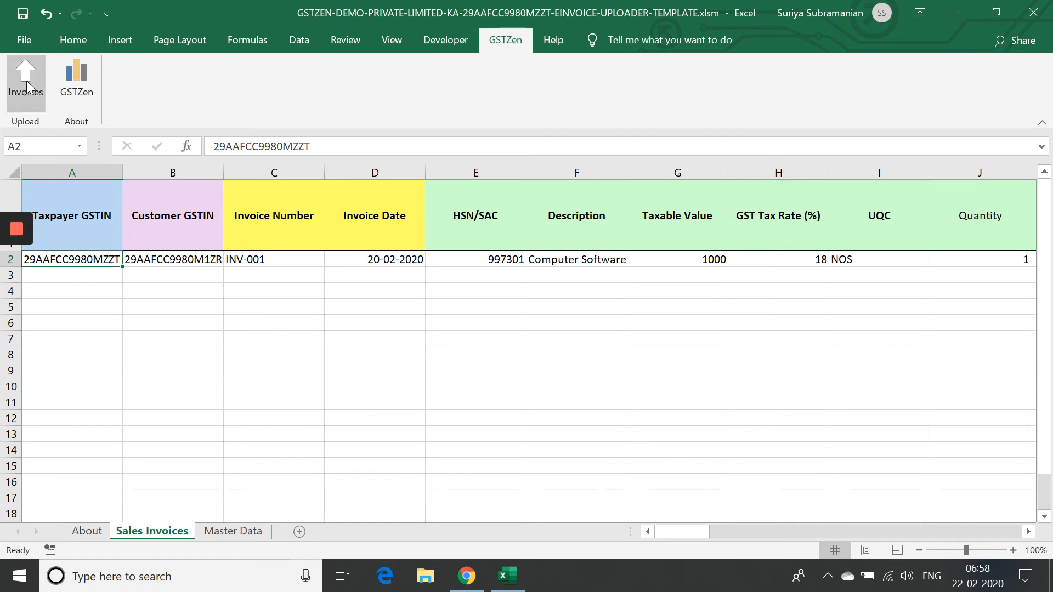
click(25, 77)
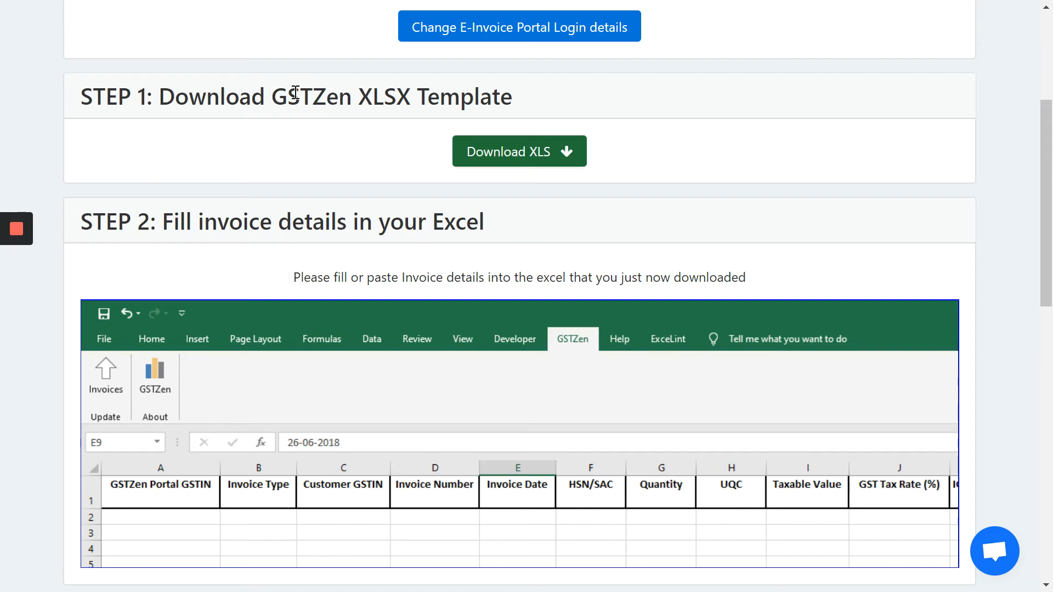
mouse_move(380, 156)
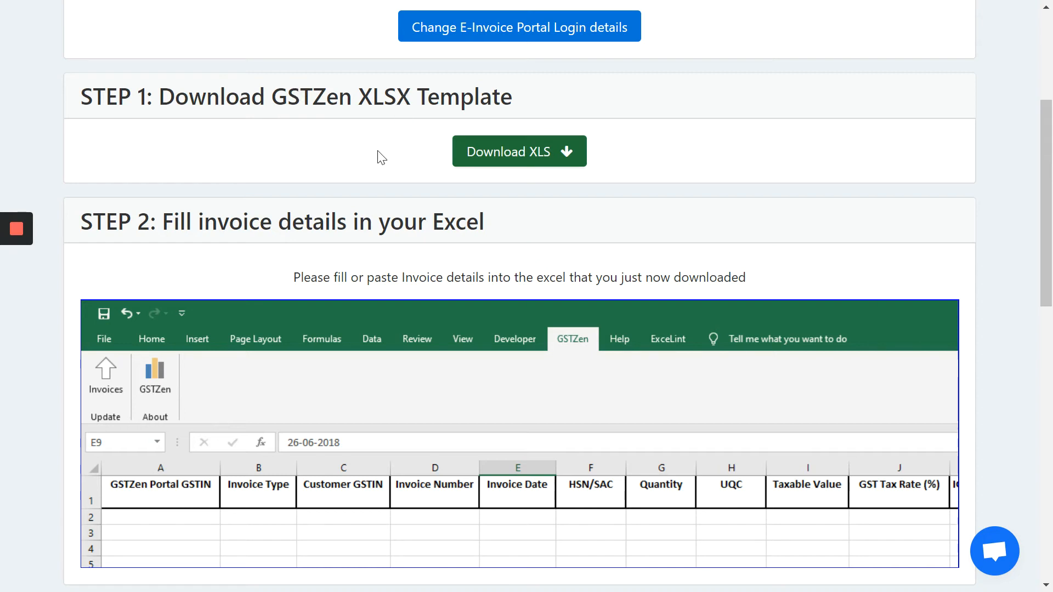
Scroll the uploader page down to the STEP 3 authorization code
scroll(down, 3)
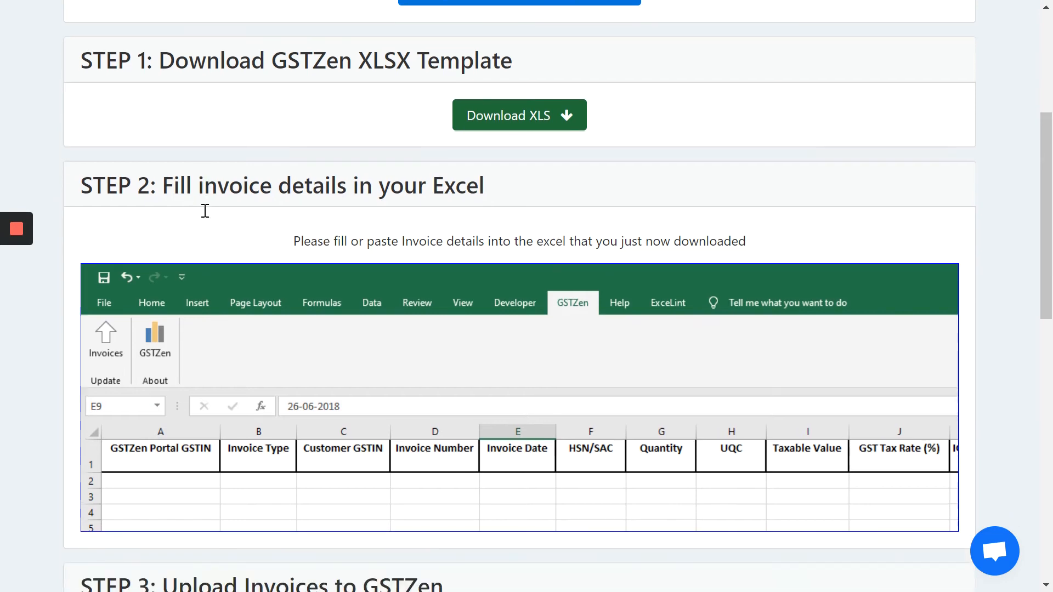
scroll(down, 3)
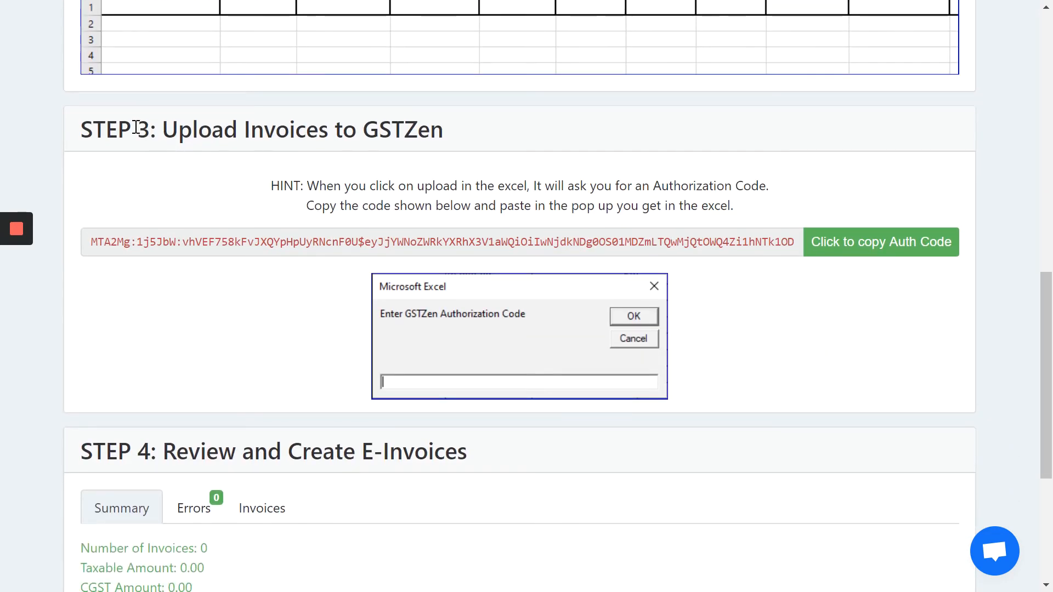
mouse_move(750, 231)
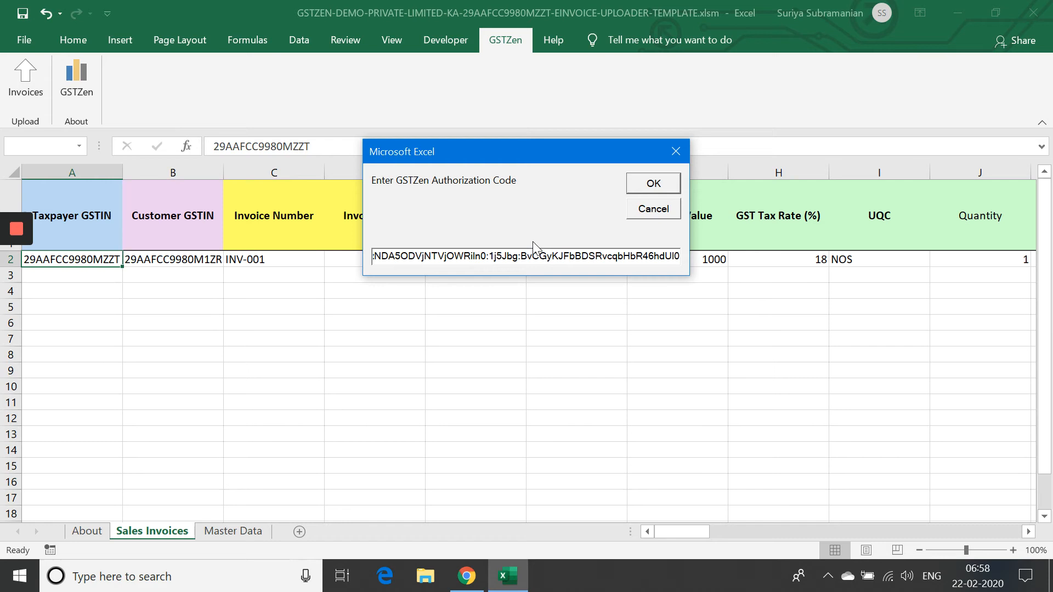
Submit the pasted authorization code, dismiss the success message, and return to GSTZen
click(651, 182)
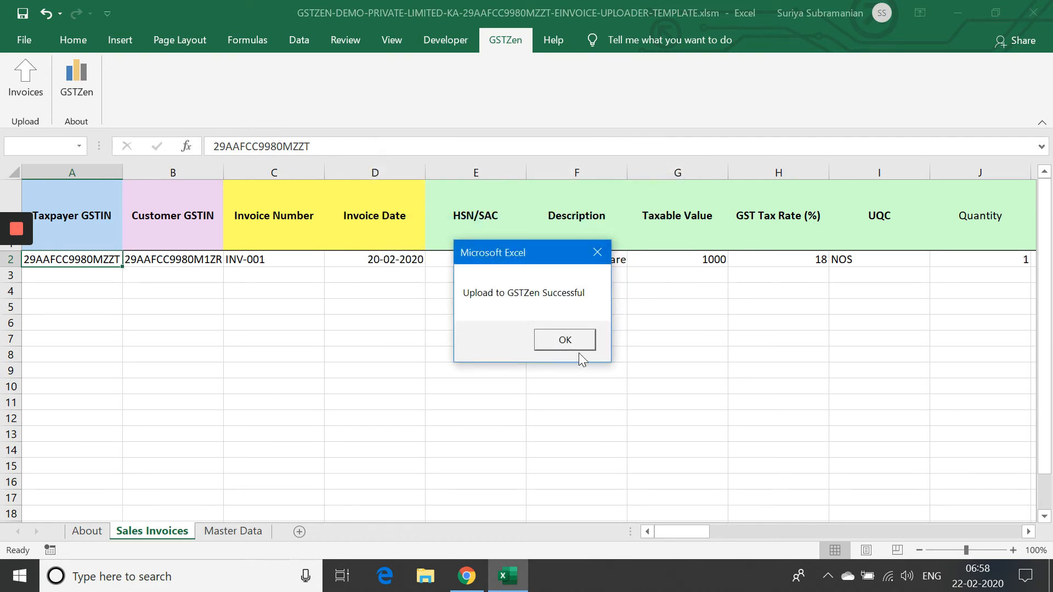
click(564, 339)
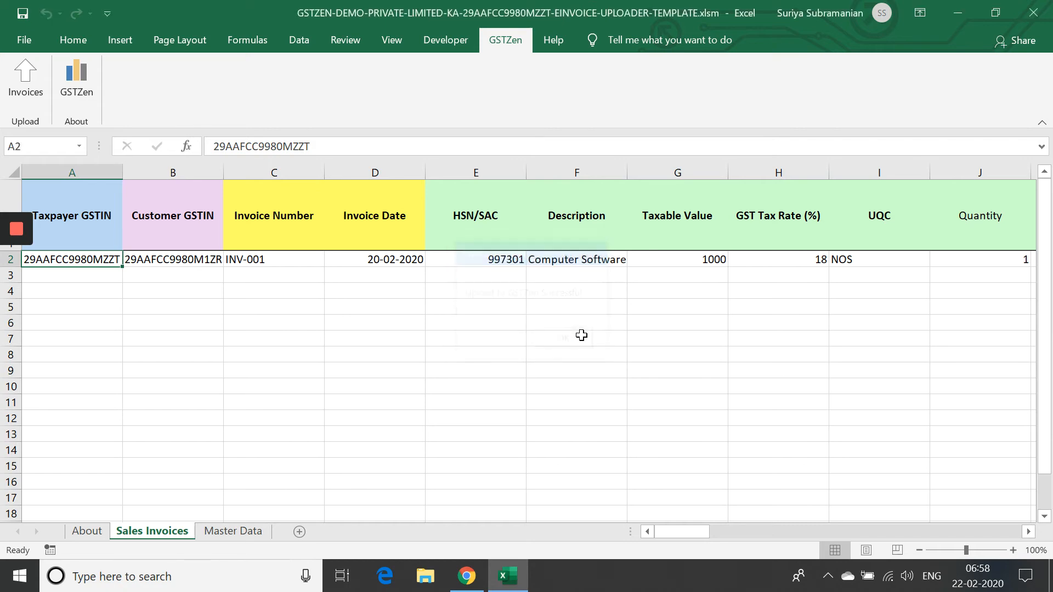
click(25, 81)
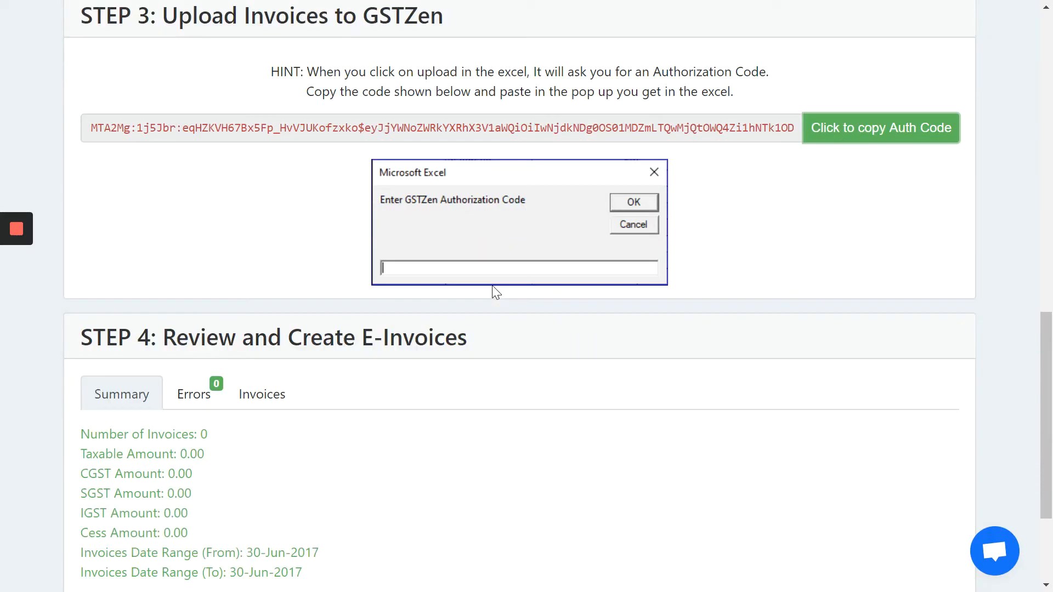
Review INV-001's summary (taxable 1,000, CGST/SGST 90 each), confirm no errors, and list invoices
scroll(down, 3)
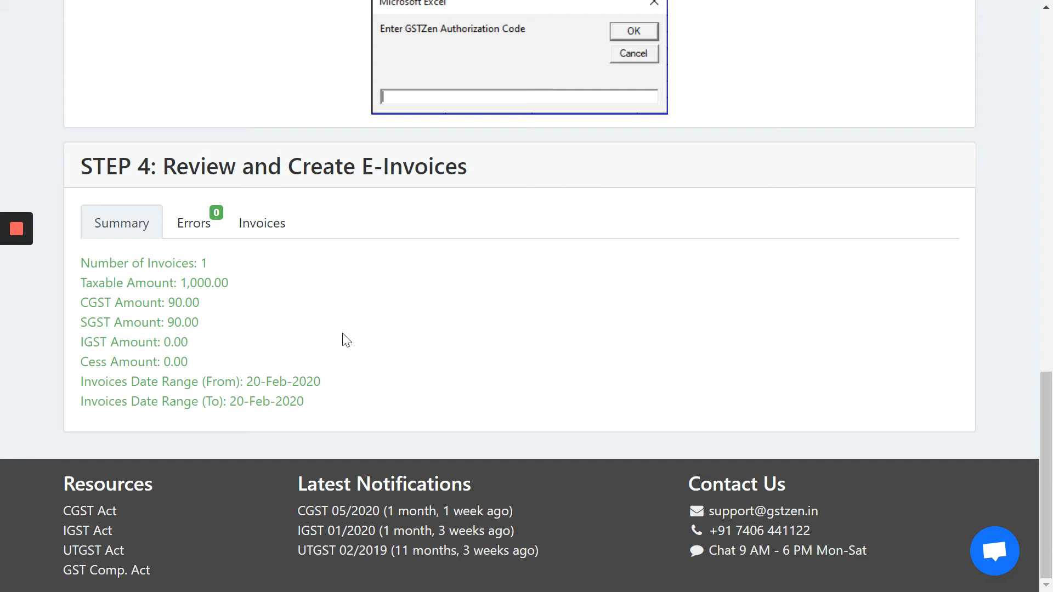
click(194, 223)
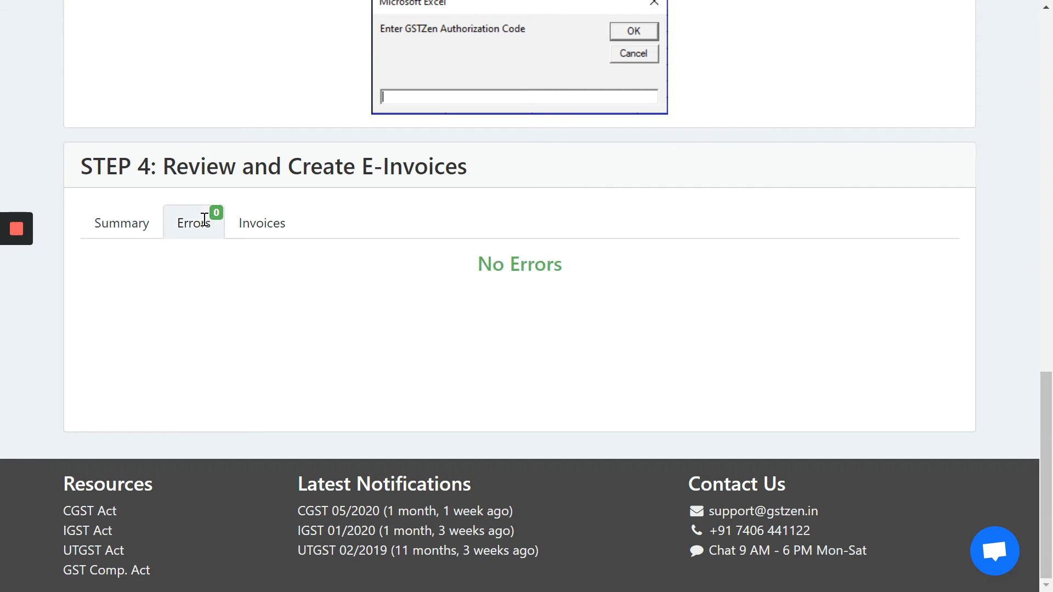
click(261, 223)
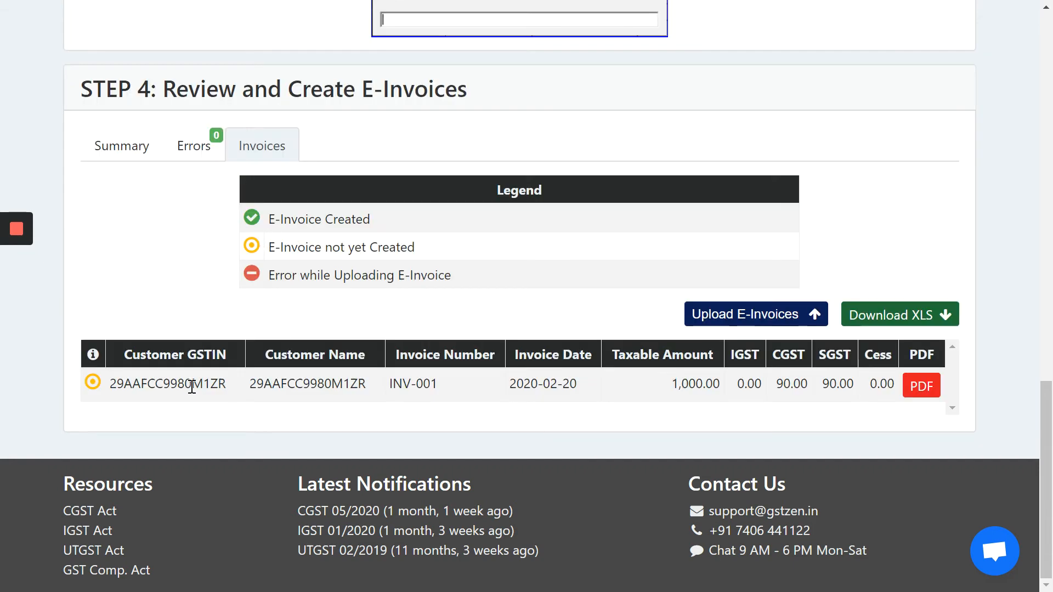
mouse_move(236, 412)
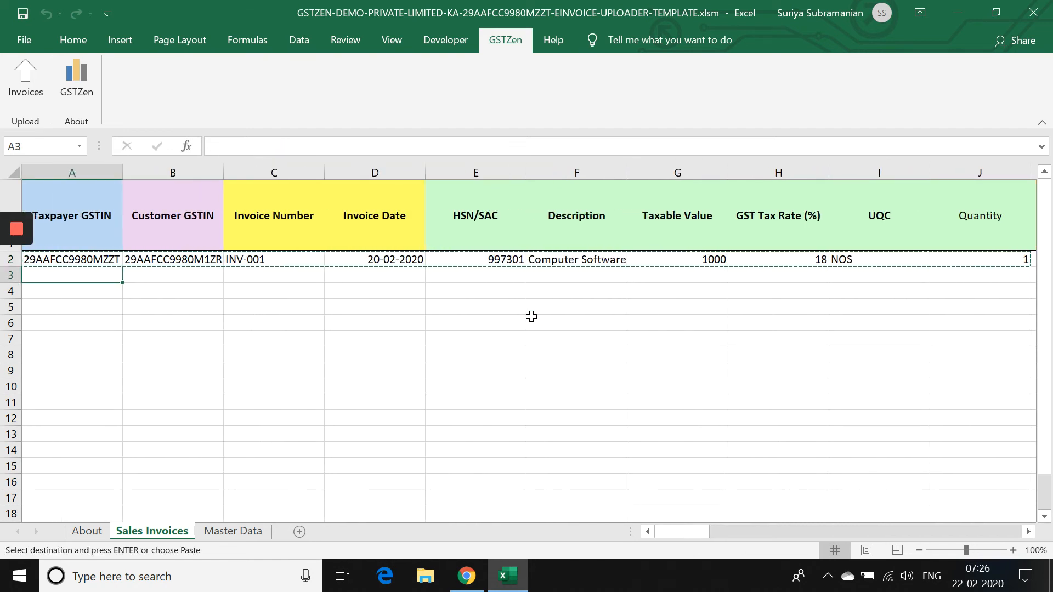
Paste copies of the invoice row and set the new rows' invoice number to INV-002
key(ctrl+v)
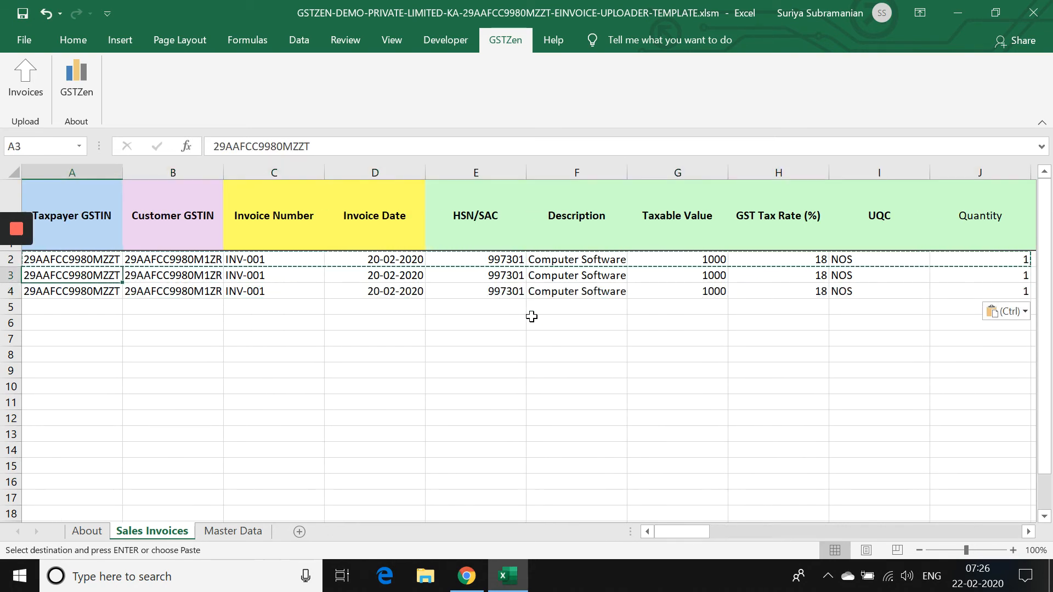
click(273, 275)
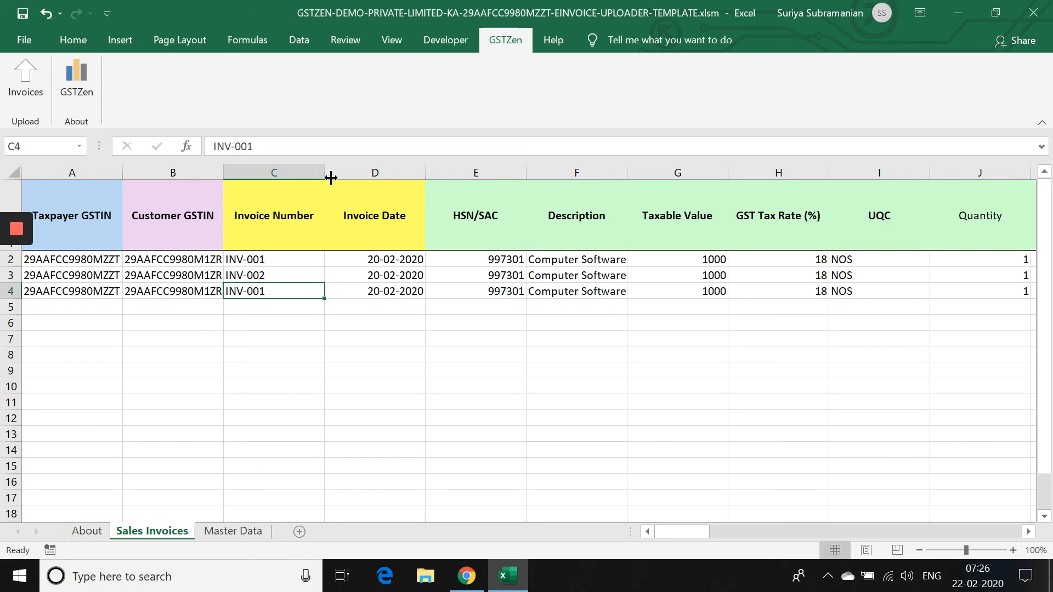
double_click(273, 290)
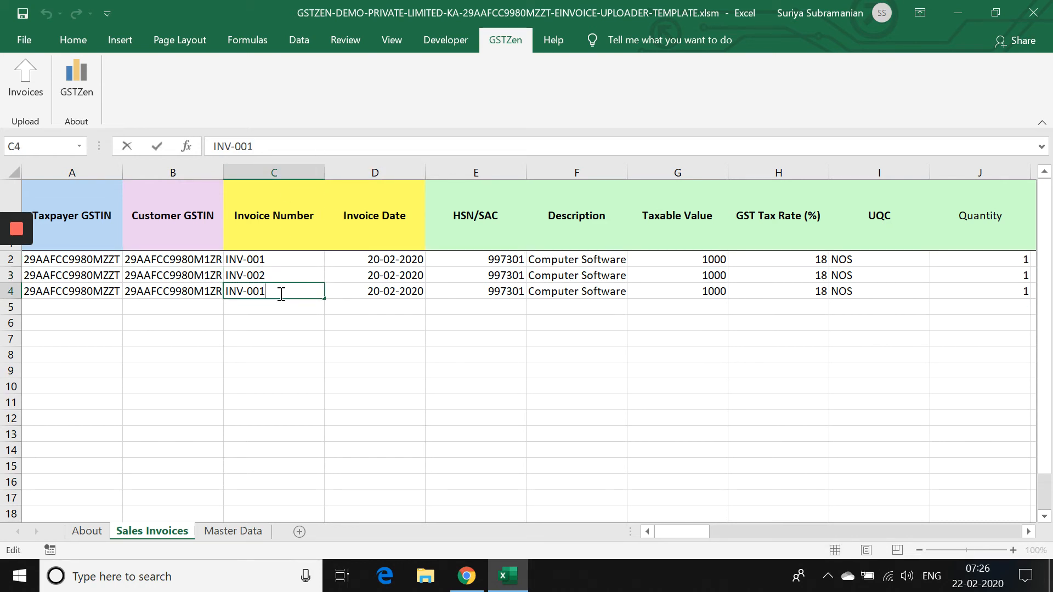
text(INV-002)
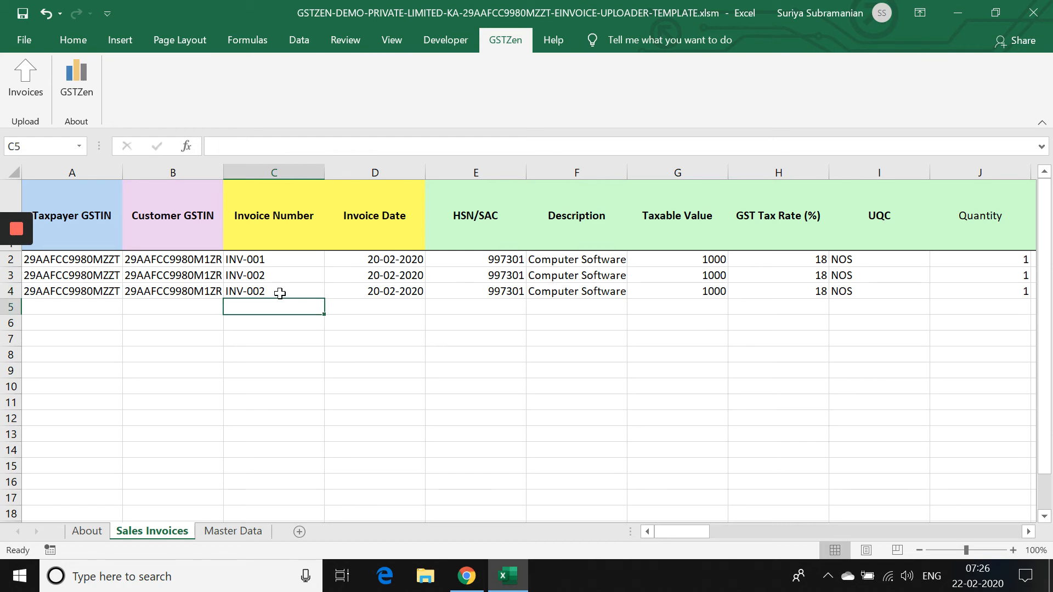
mouse_move(264, 261)
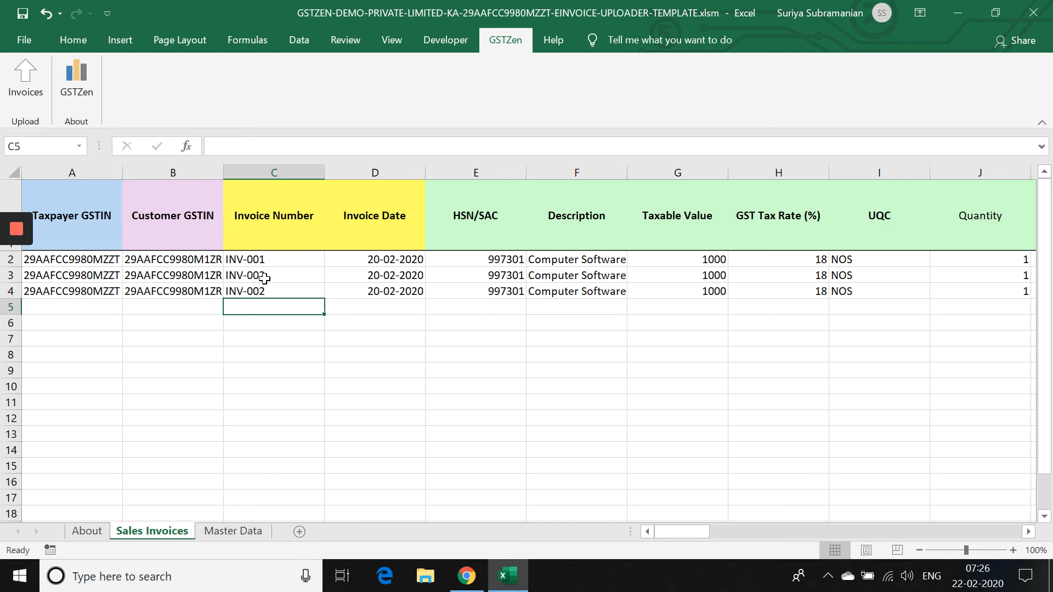
Enter line-item descriptions License and Keyboard for INV-002's rows
text(License)
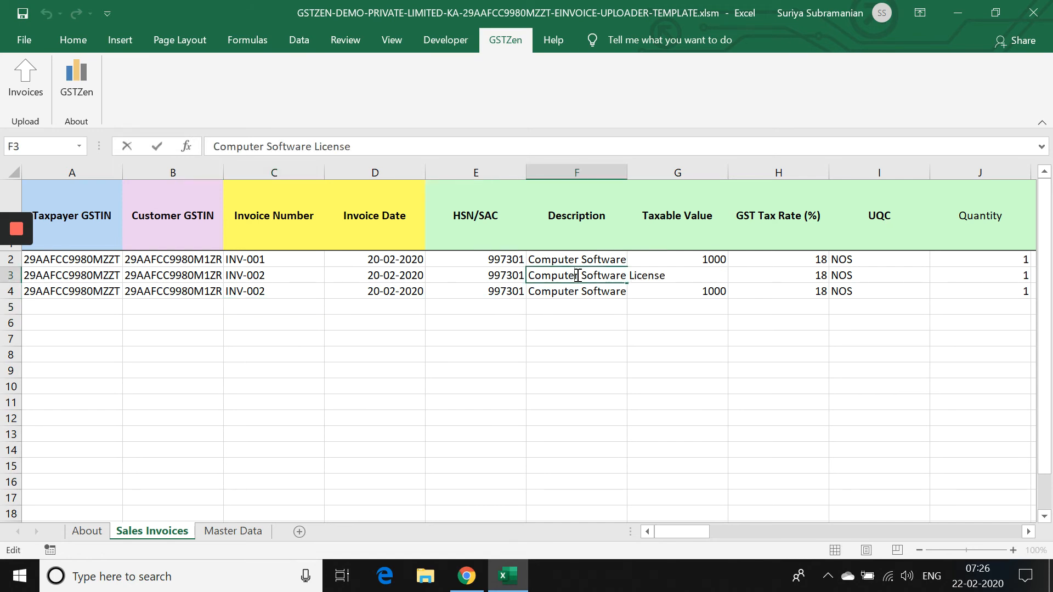
double_click(576, 275)
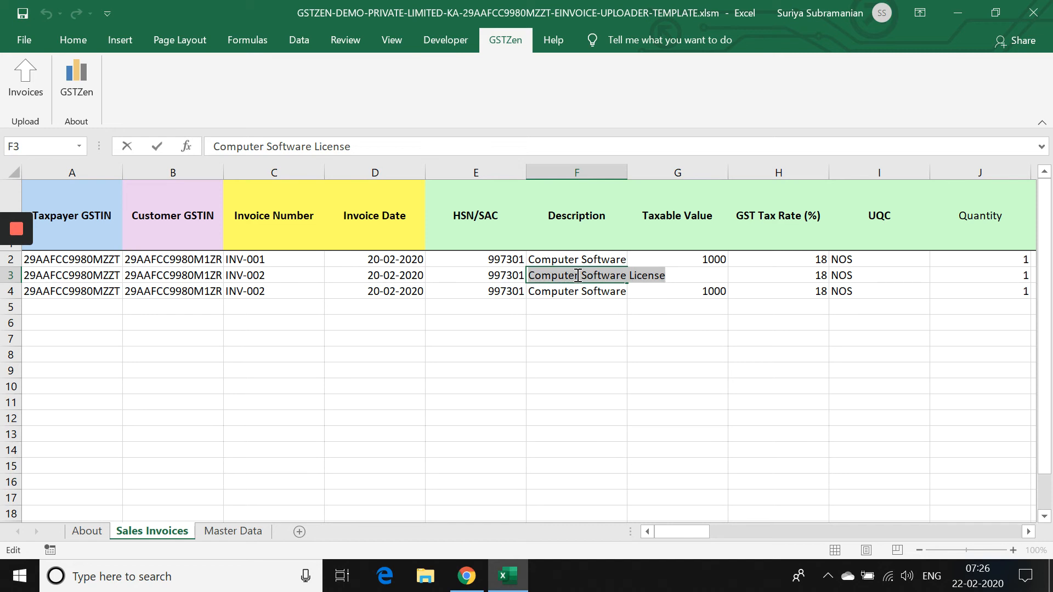
text(Keyboard)
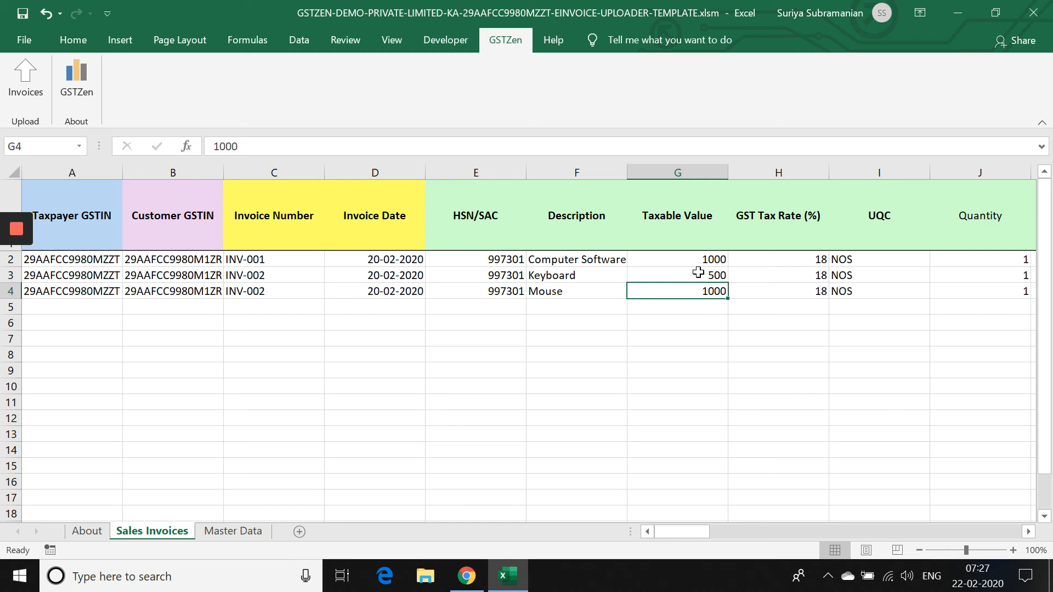
mouse_move(478, 284)
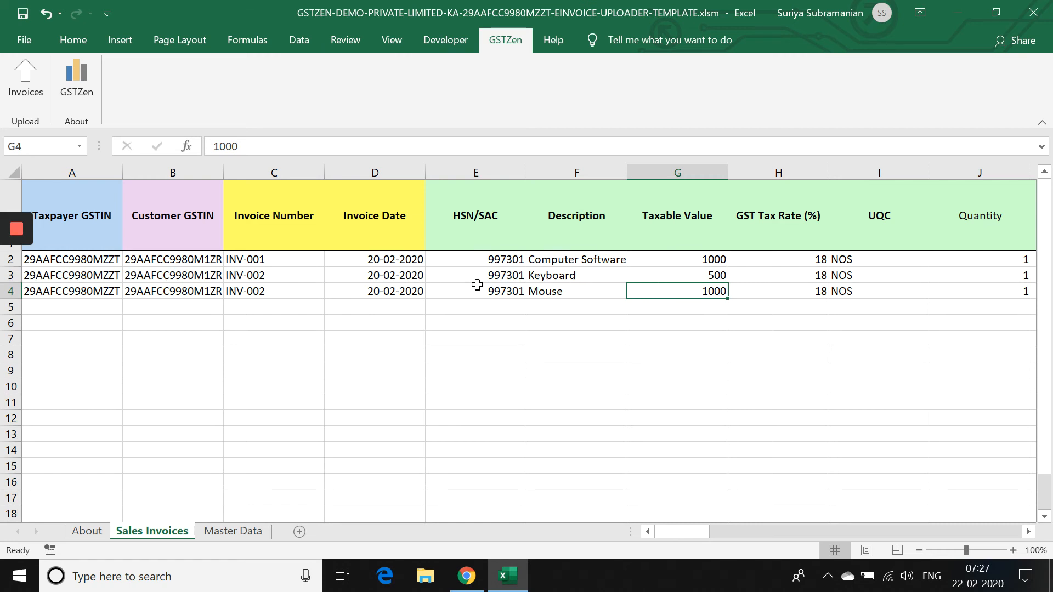
mouse_move(155, 340)
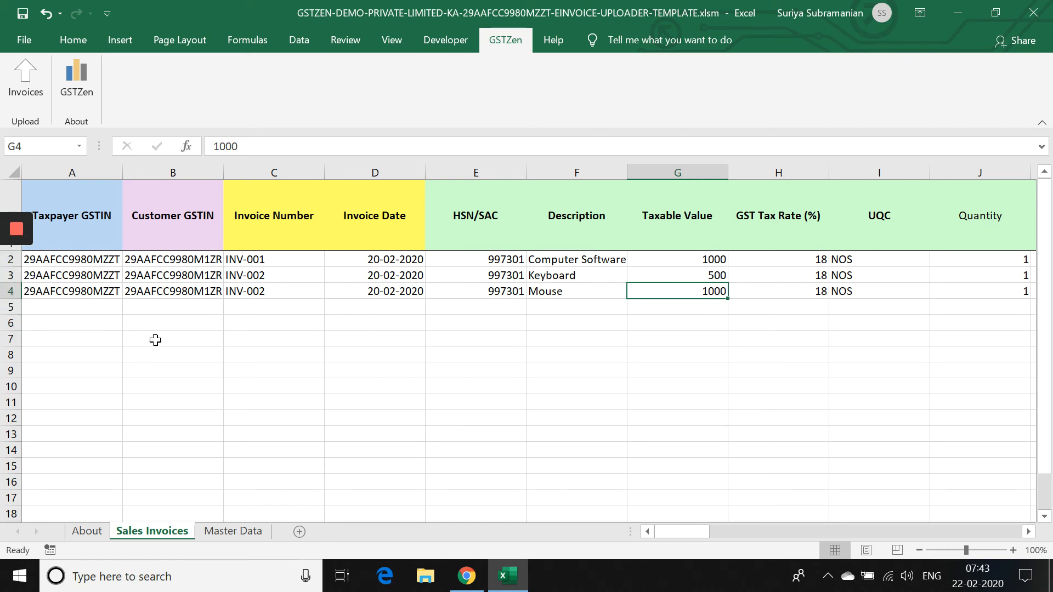
mouse_move(317, 352)
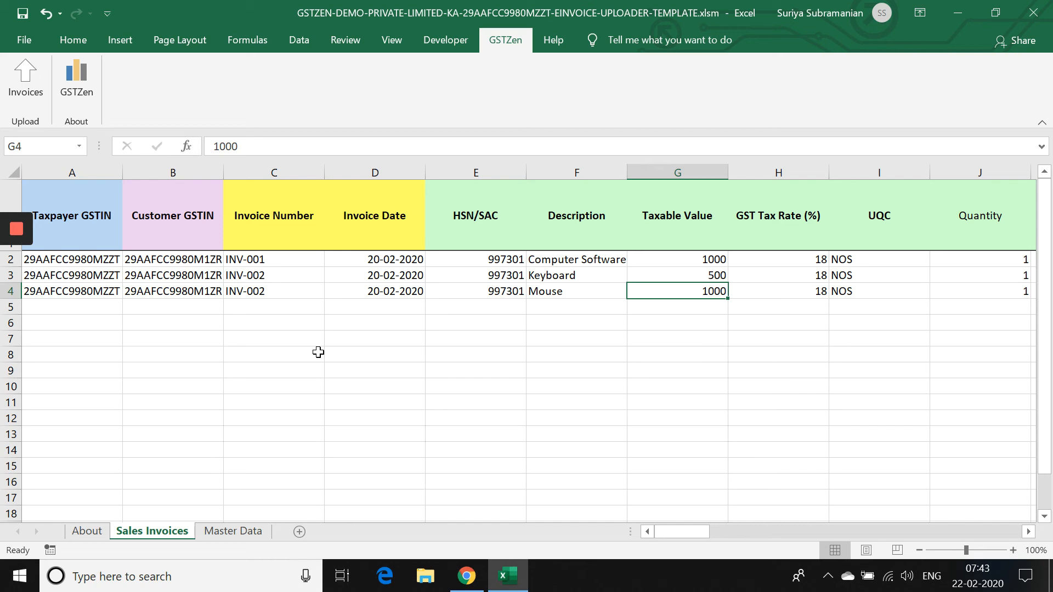
Upload the invoices, now including INV-002, to GSTZen with the authorization code and acknowledge success
click(25, 75)
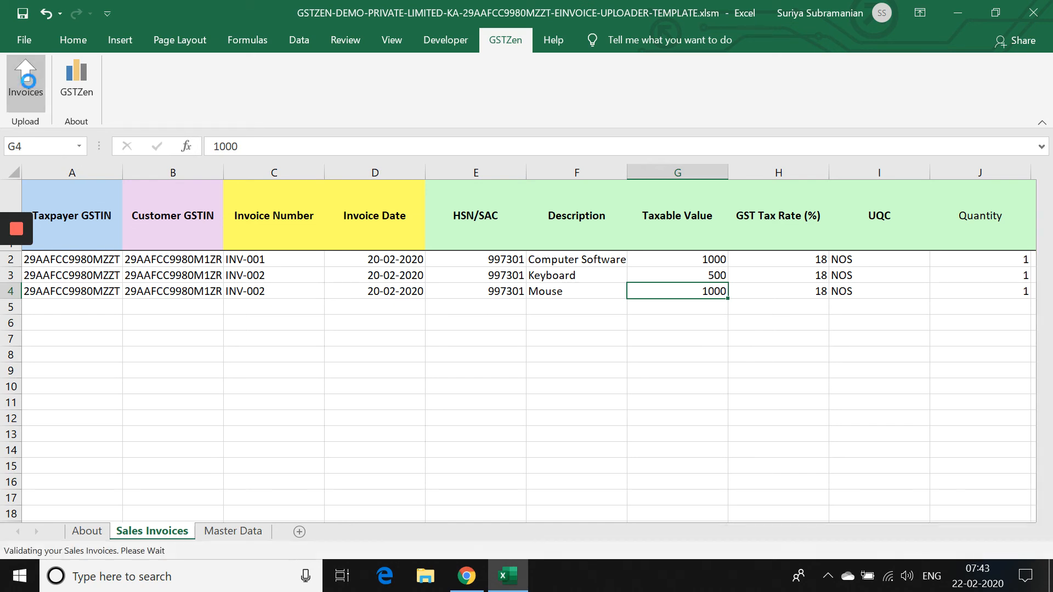
click(25, 80)
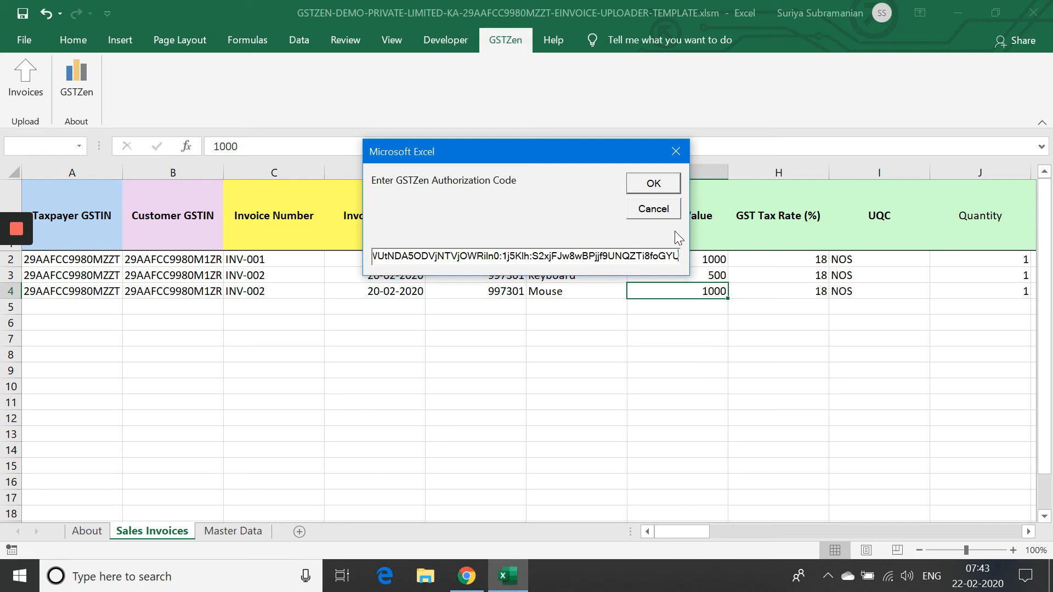
click(652, 183)
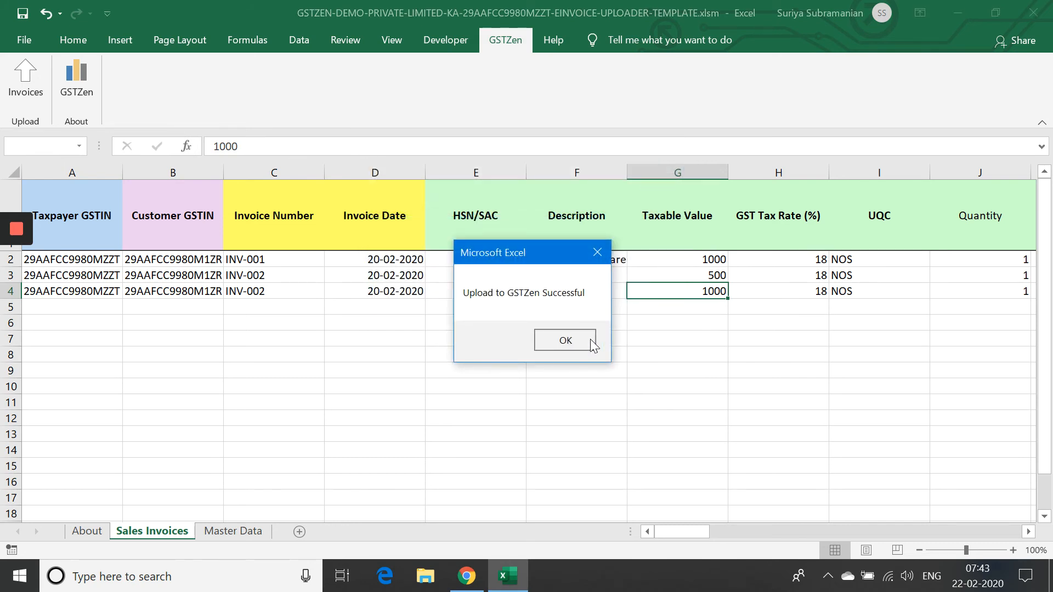
click(564, 341)
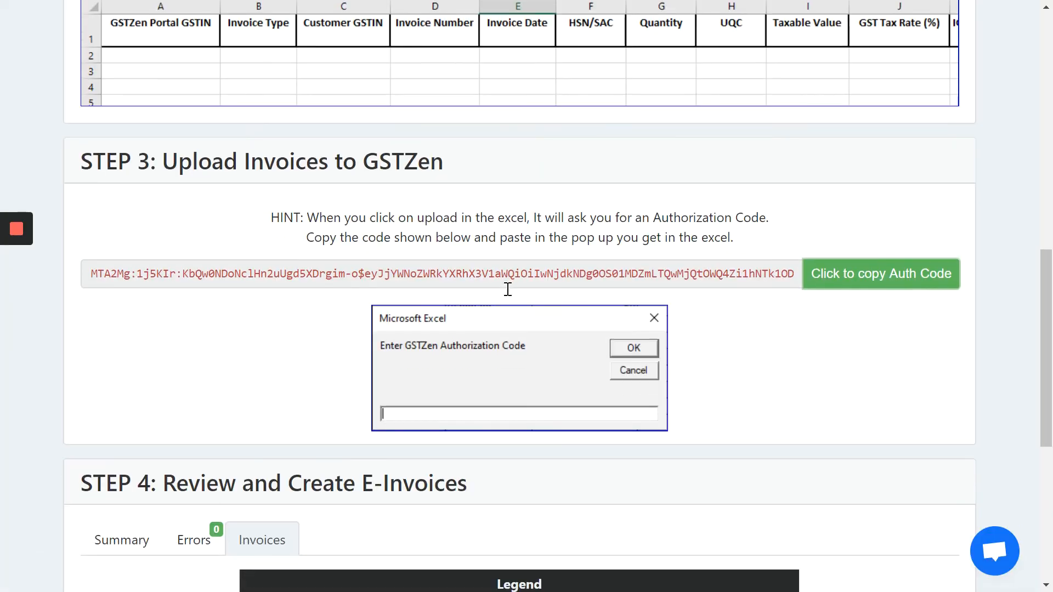
List uploaded invoices INV-001 and INV-002, with INV-002 at 1,500 and CGST/SGST 135 each
scroll(down, 3)
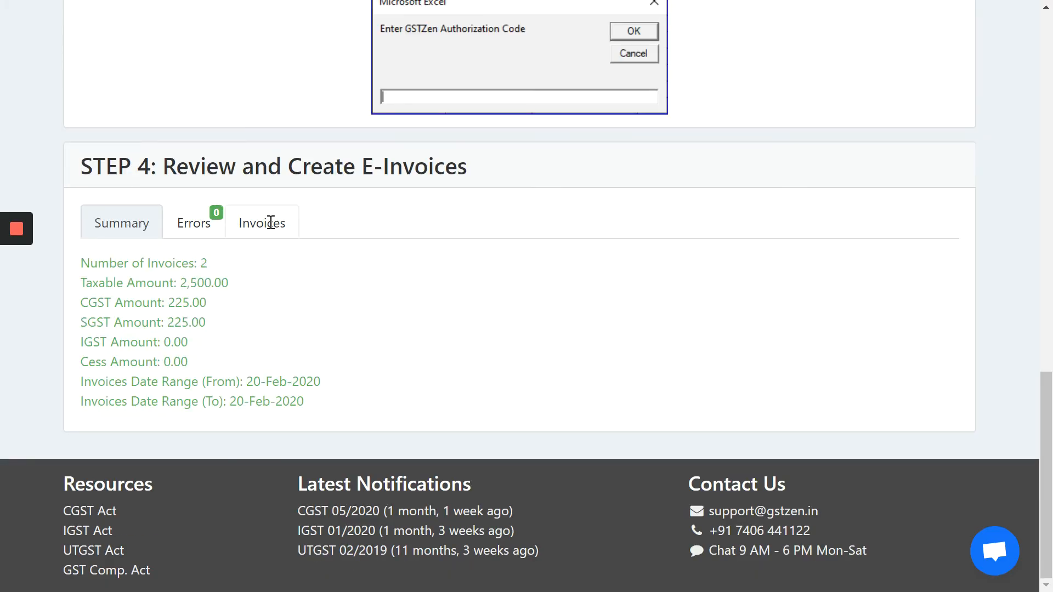
click(263, 223)
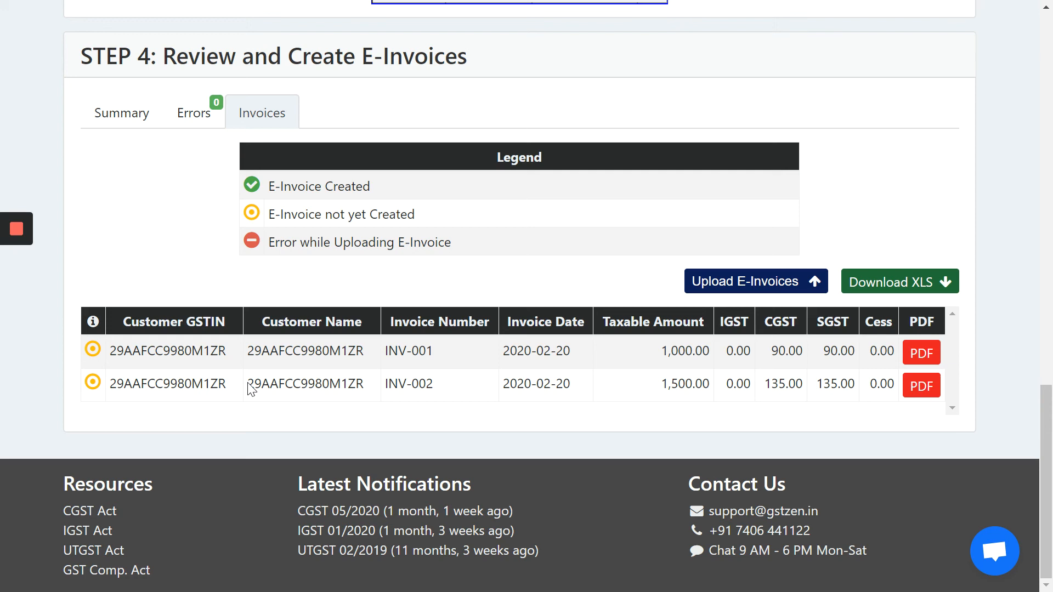
mouse_move(711, 418)
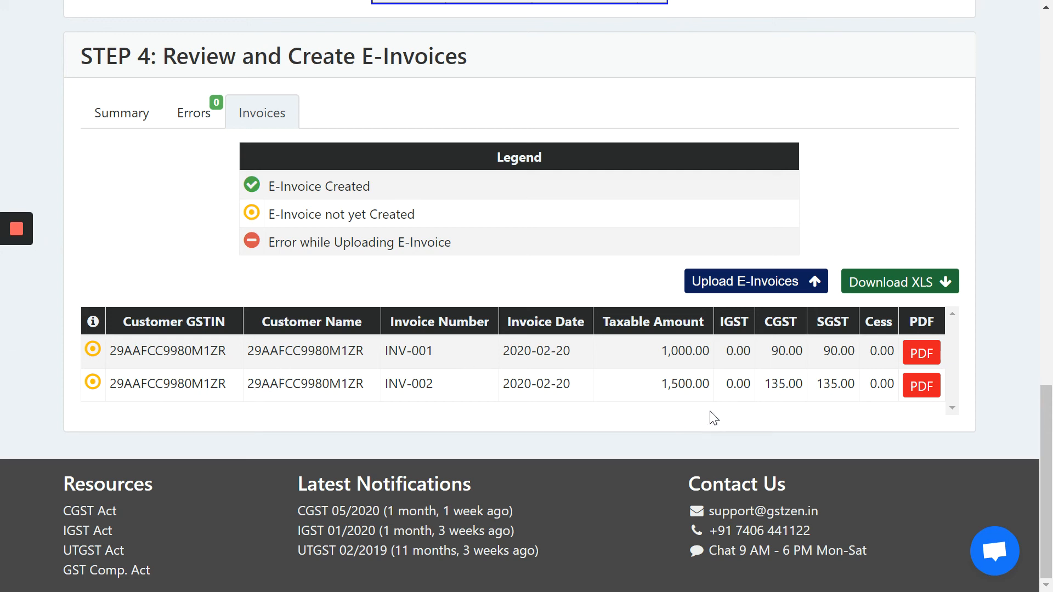
mouse_move(718, 388)
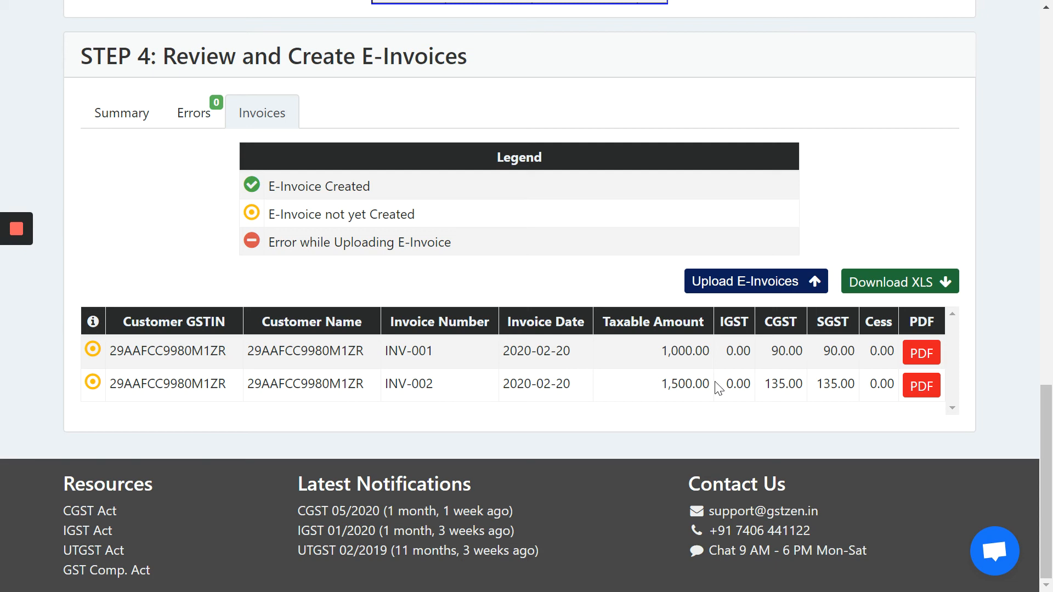
mouse_move(756, 281)
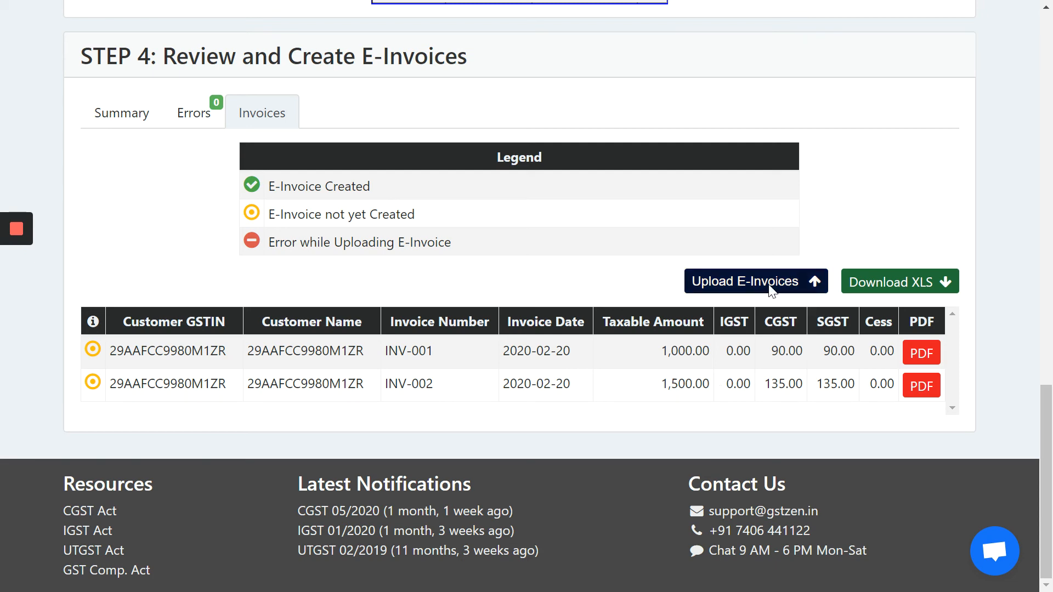
Upload and confirm e-invoices for INV-001 and INV-002 to generate their IRNs
click(755, 281)
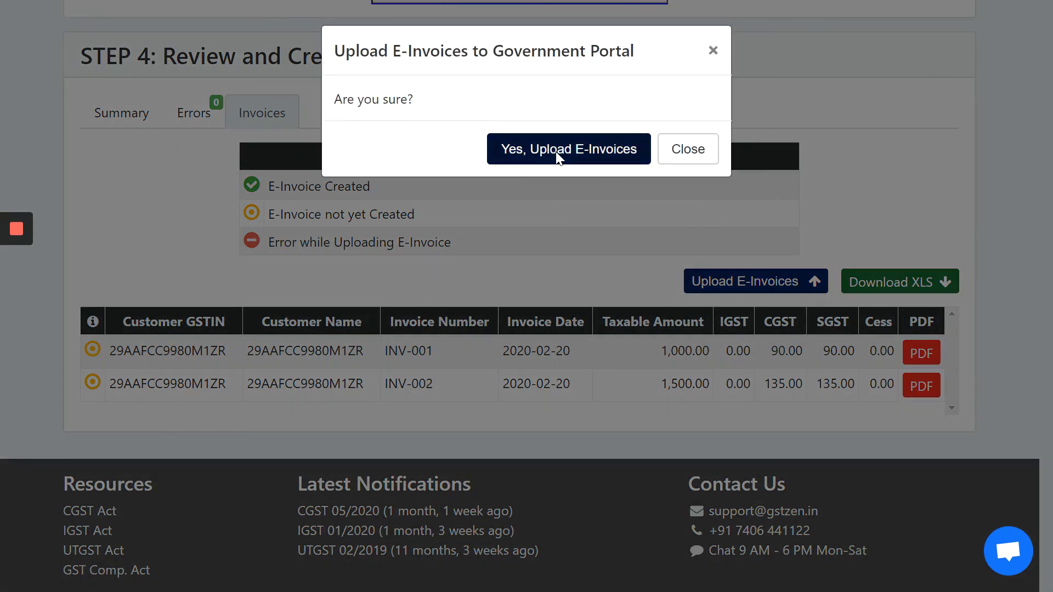
click(686, 149)
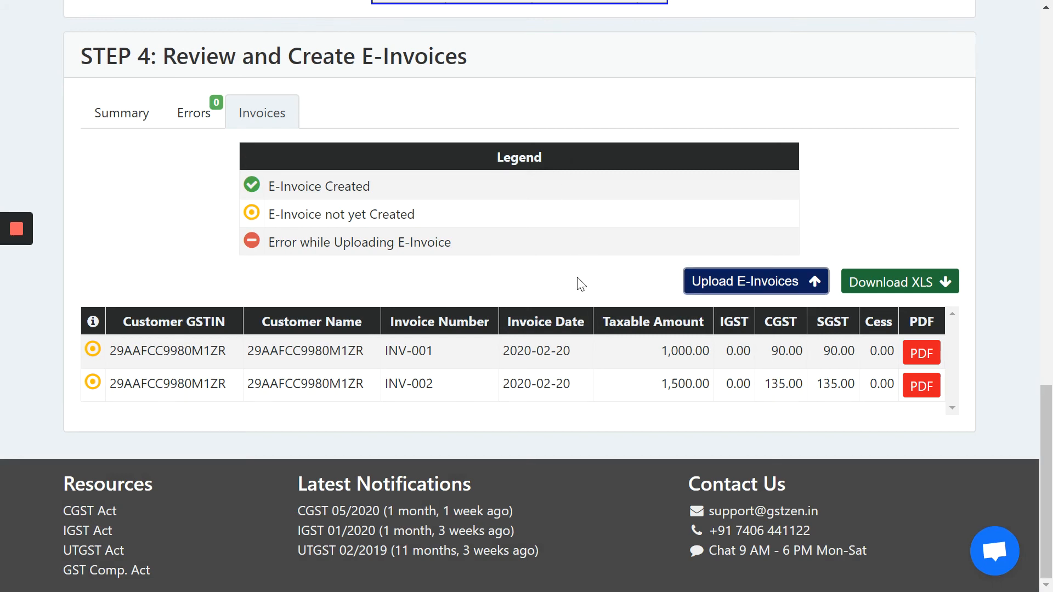
click(755, 281)
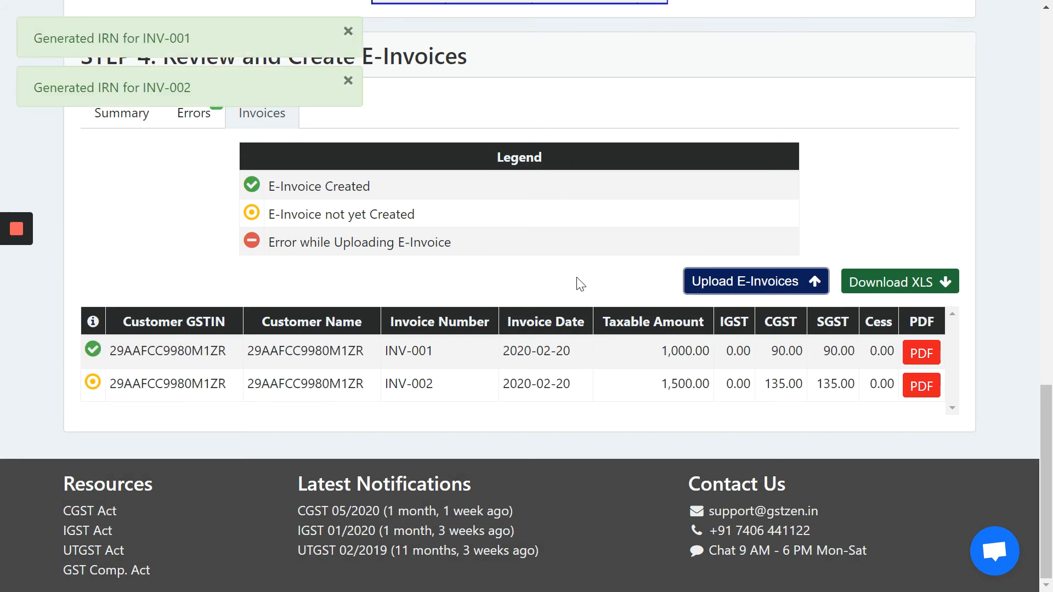
click(755, 280)
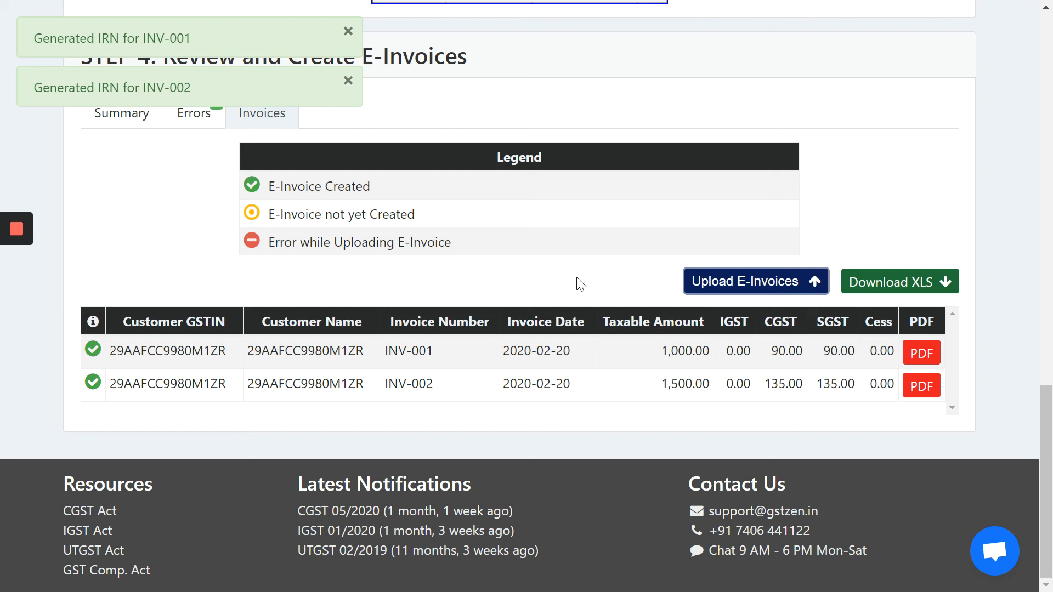
mouse_move(349, 393)
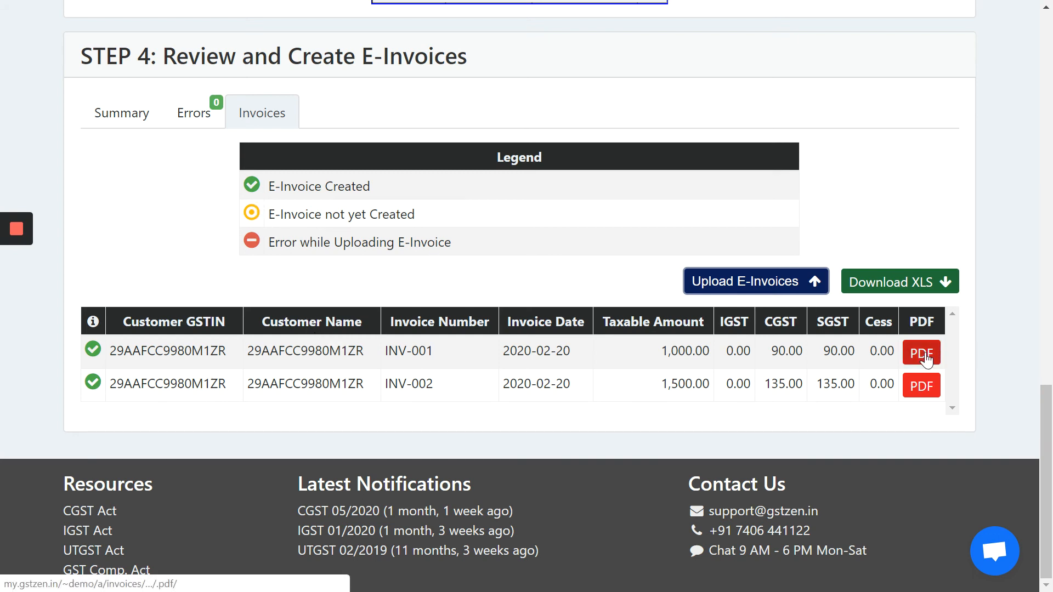
View INV-001's e-invoice PDF showing its IRN and QR code
click(920, 353)
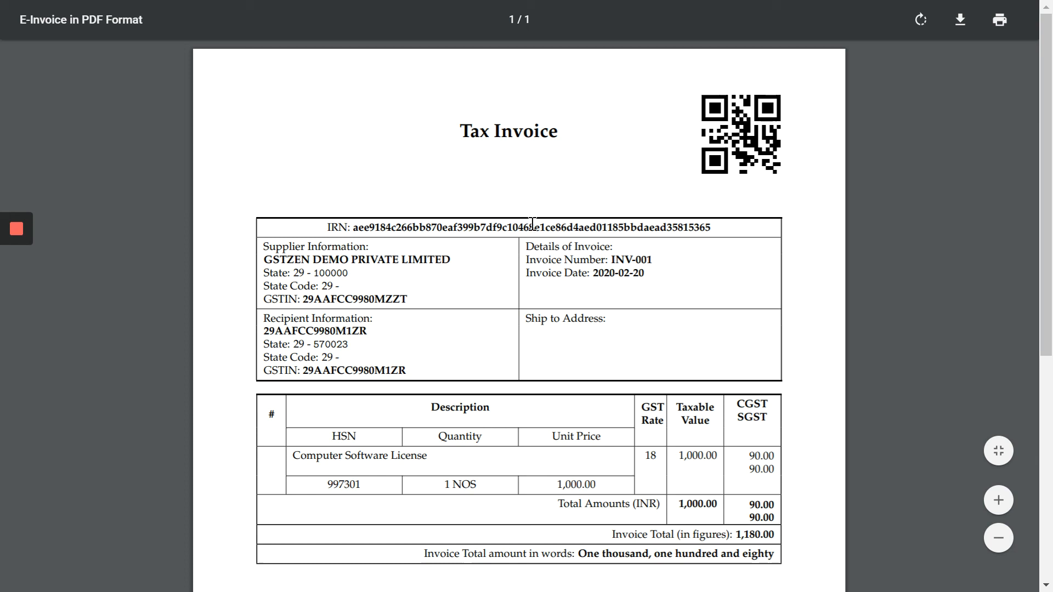
mouse_move(685, 218)
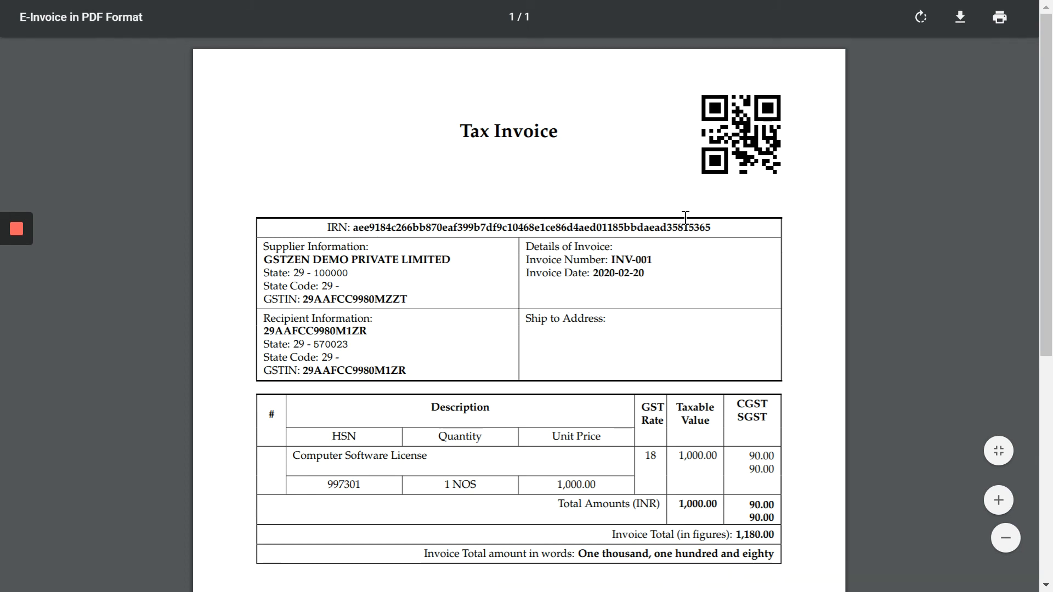
scroll(down, 3)
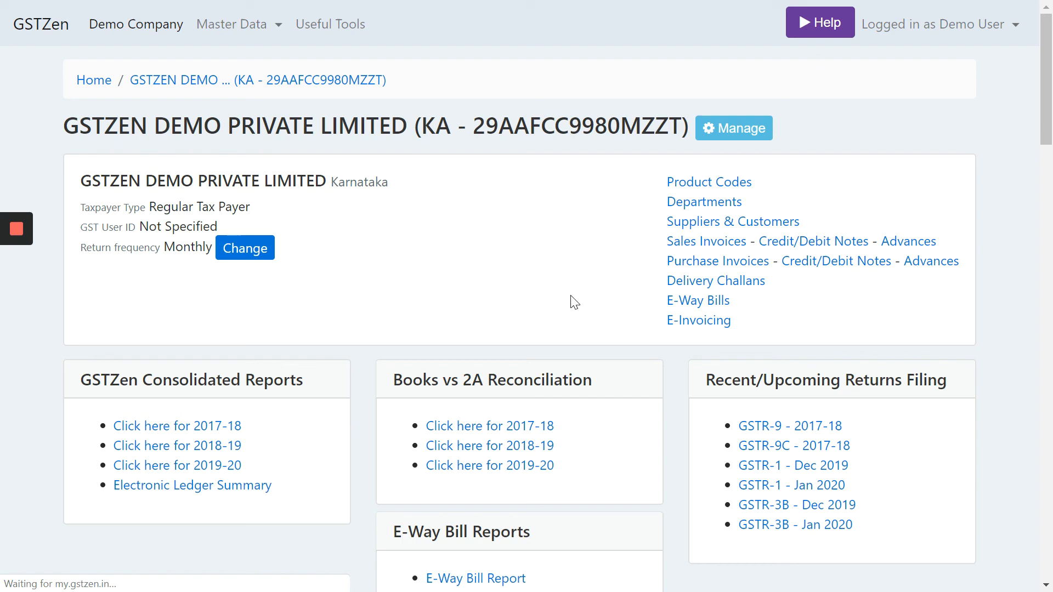
Open INV-001 from the Sales Invoices register and view its IRN and acknowledgement details
click(706, 241)
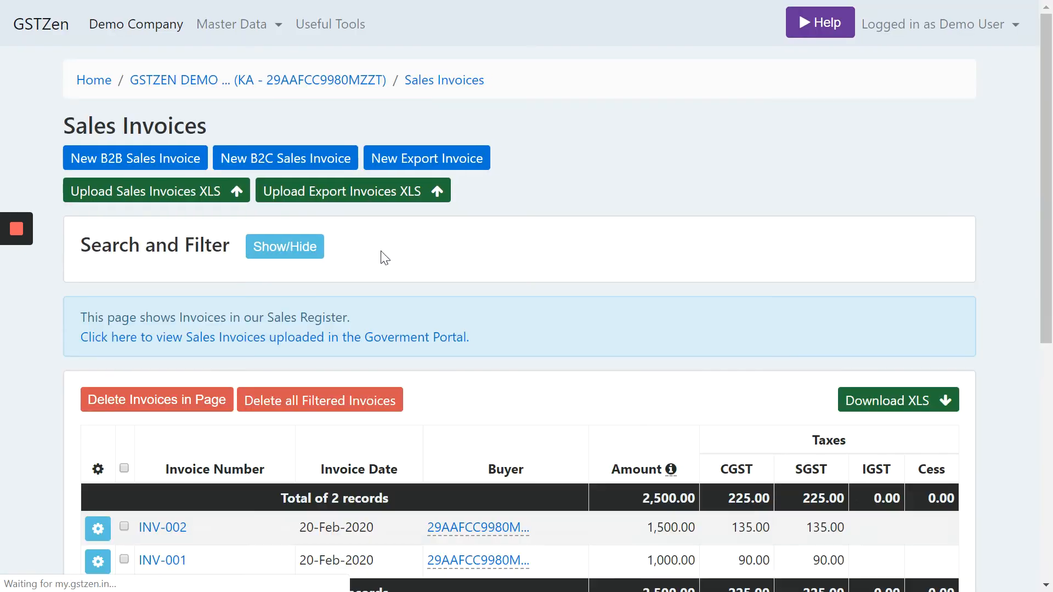
scroll(down, 3)
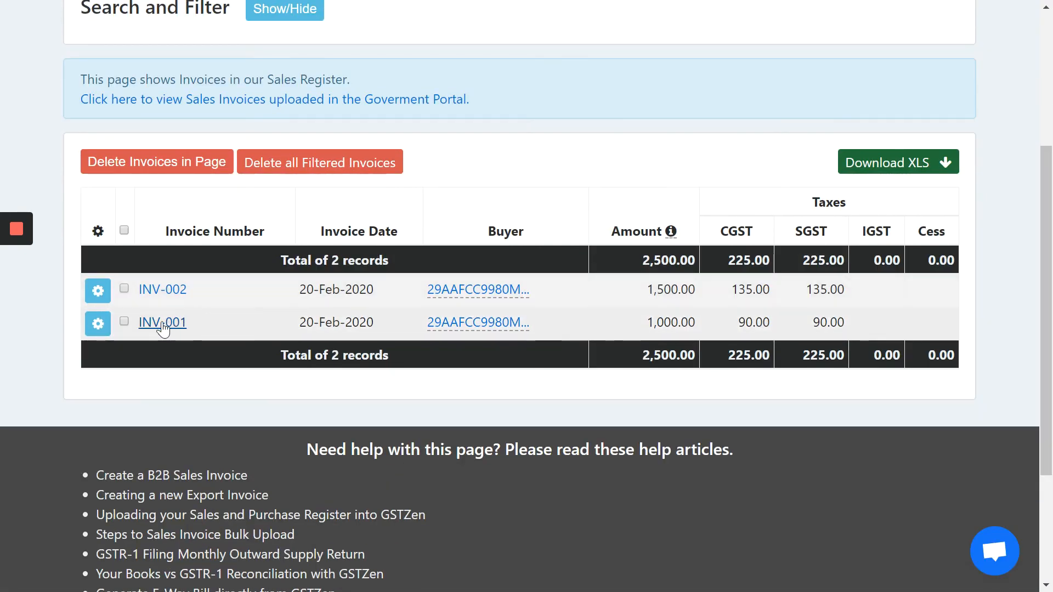
click(162, 322)
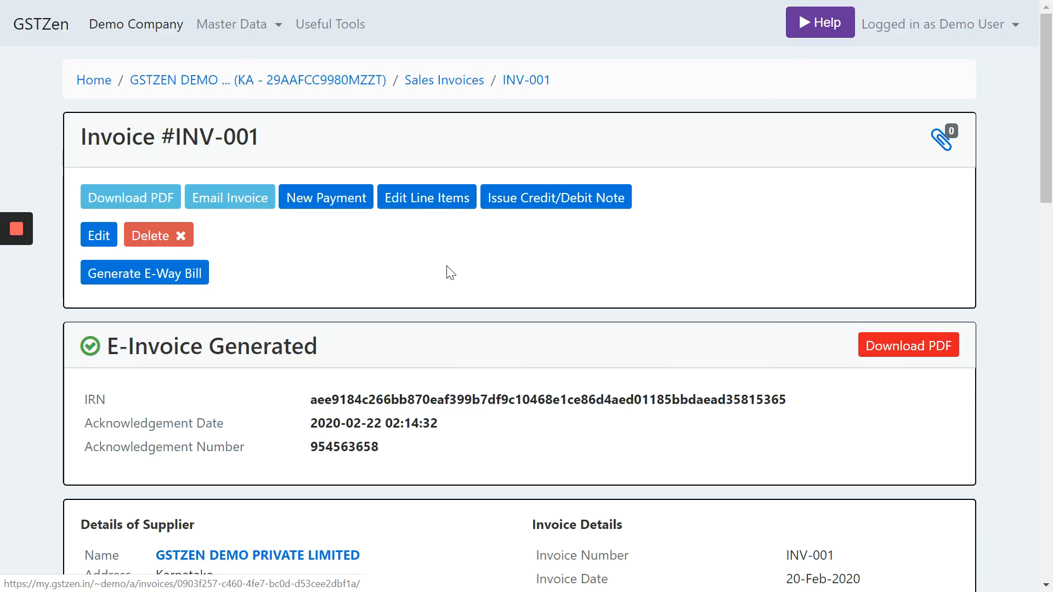
scroll(down, 3)
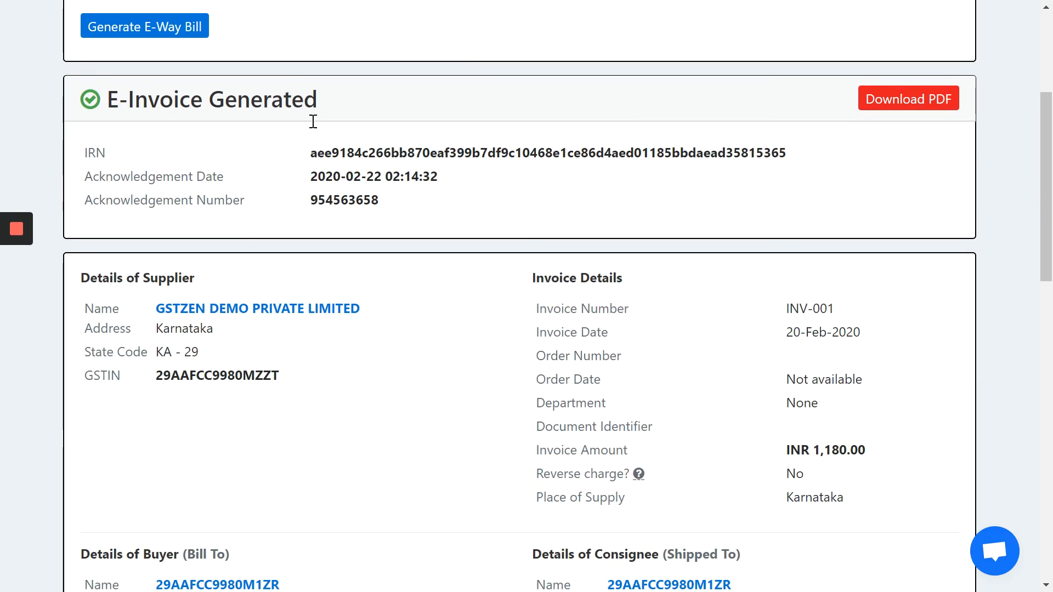
mouse_move(360, 160)
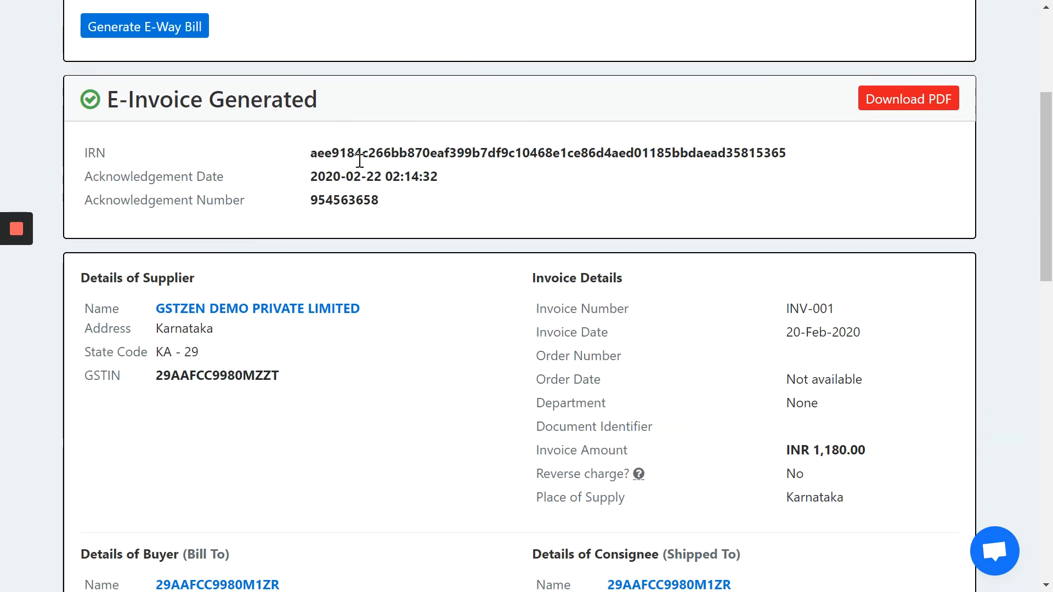
scroll(up, 3)
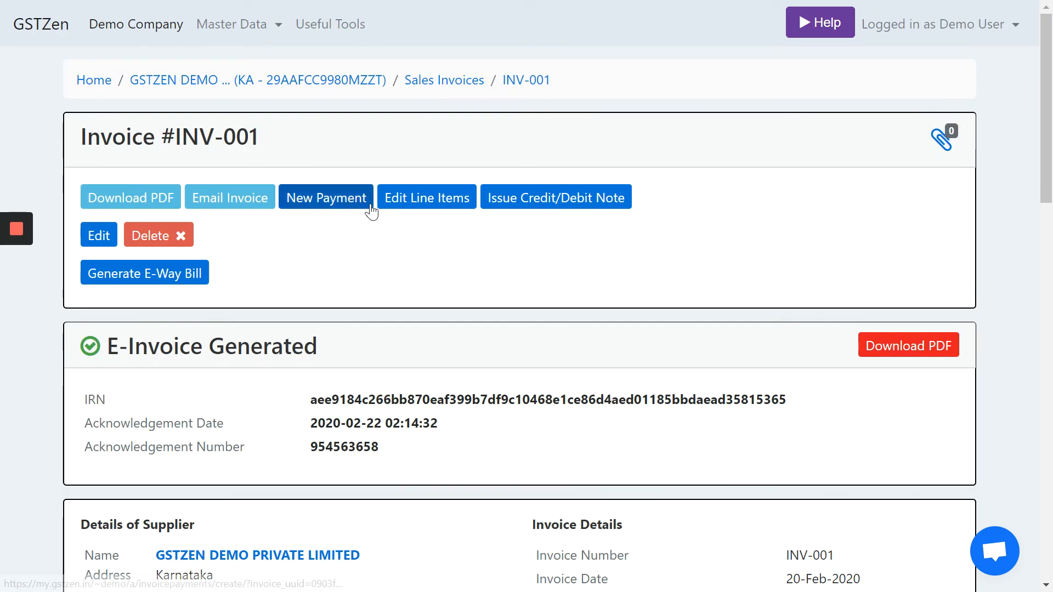